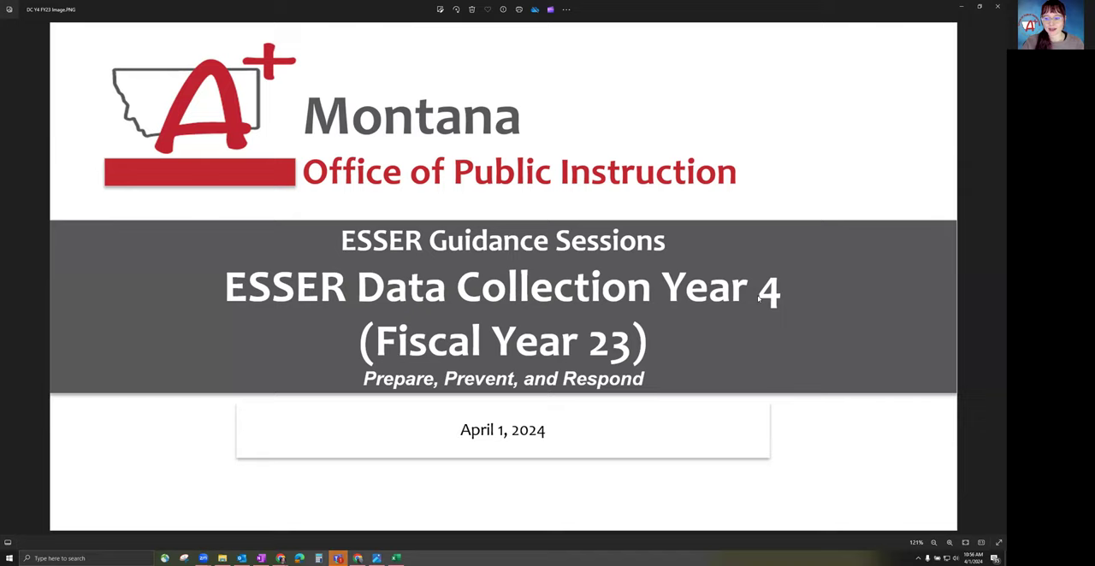
{"action": "mouse_move", "coordinate": [486, 434]}
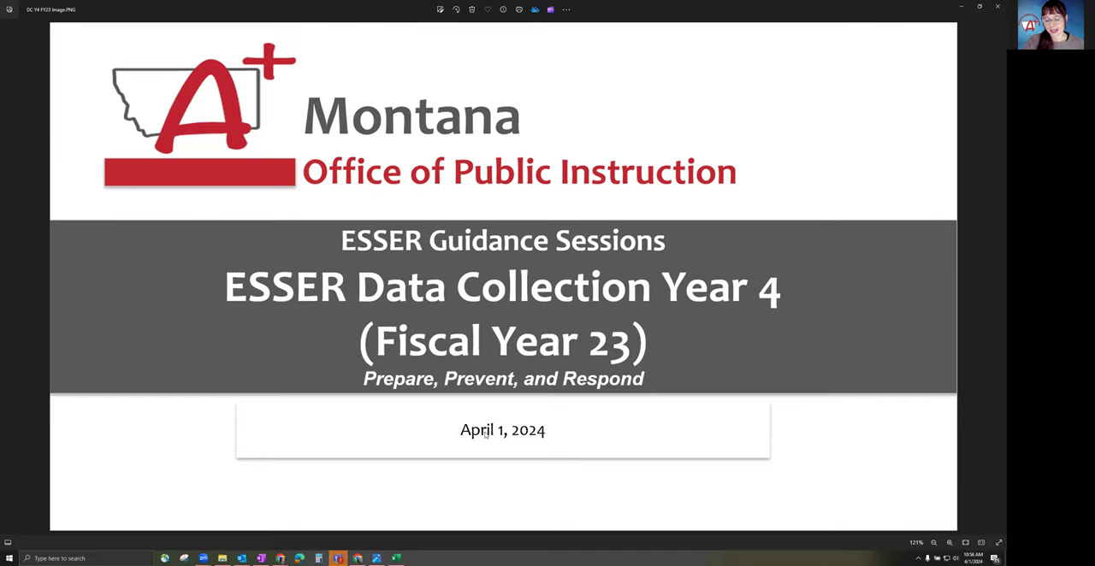
{"action": "mouse_move", "coordinate": [672, 341]}
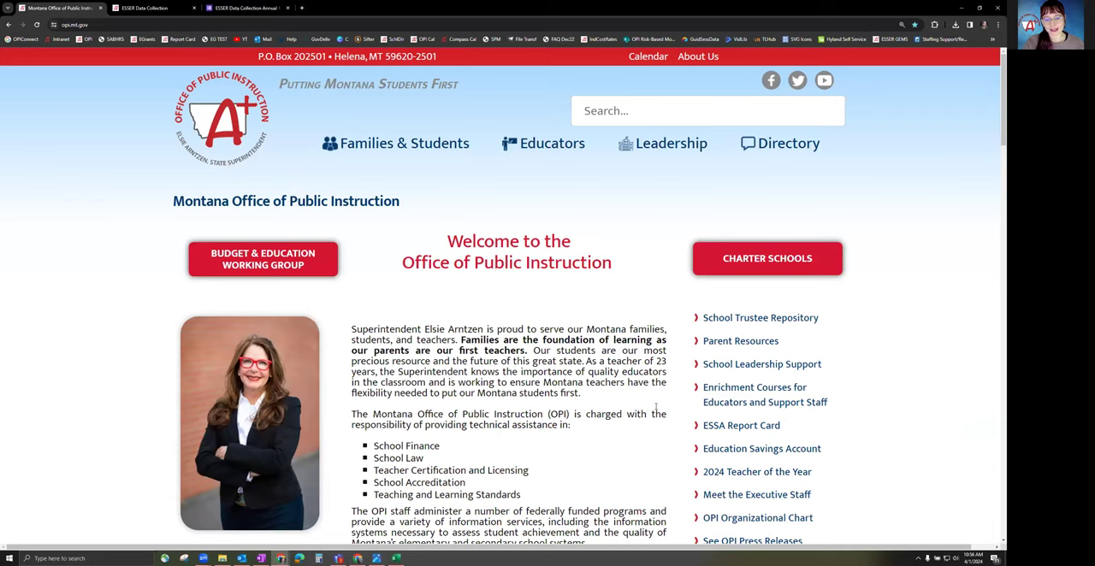
Scroll down the OPI ESSER page to the April 15, 2024 data collection countdown.
{"action": "scroll", "scroll_direction": "down", "scroll_amount": 3}
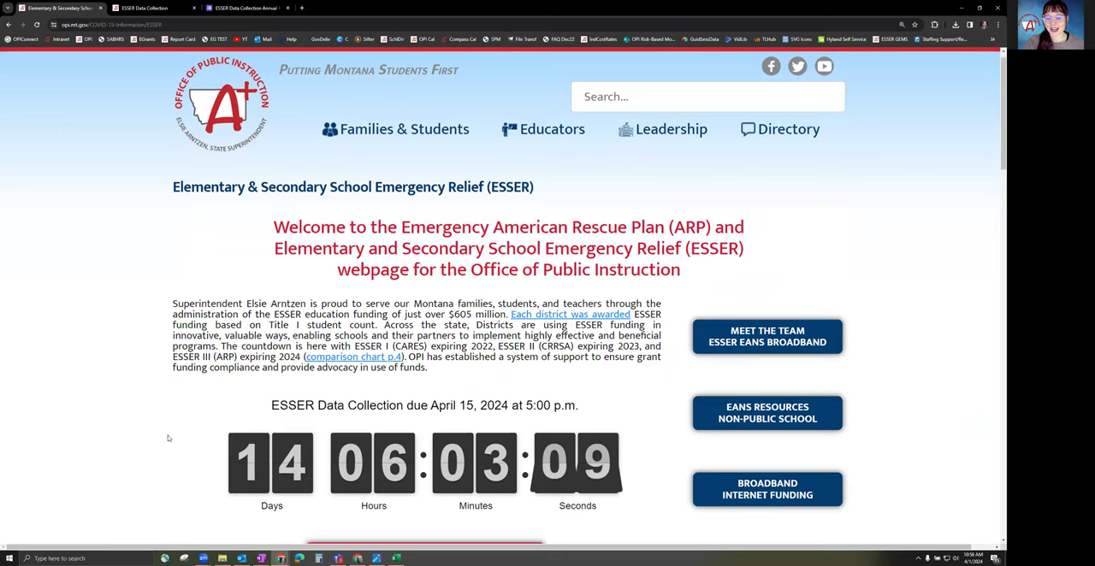
{"action": "scroll", "scroll_direction": "down", "scroll_amount": 3}
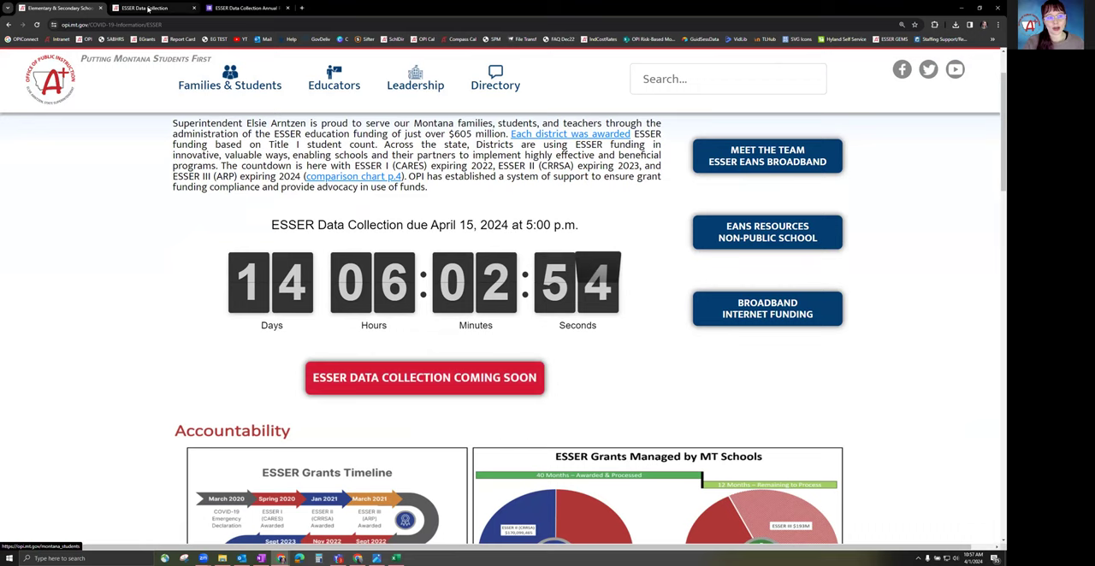
On the ESSER Data Collection page, highlight the April 15, 2024 deadline, then review instructions and contacts.
{"action": "left_click", "coordinate": [424, 377]}
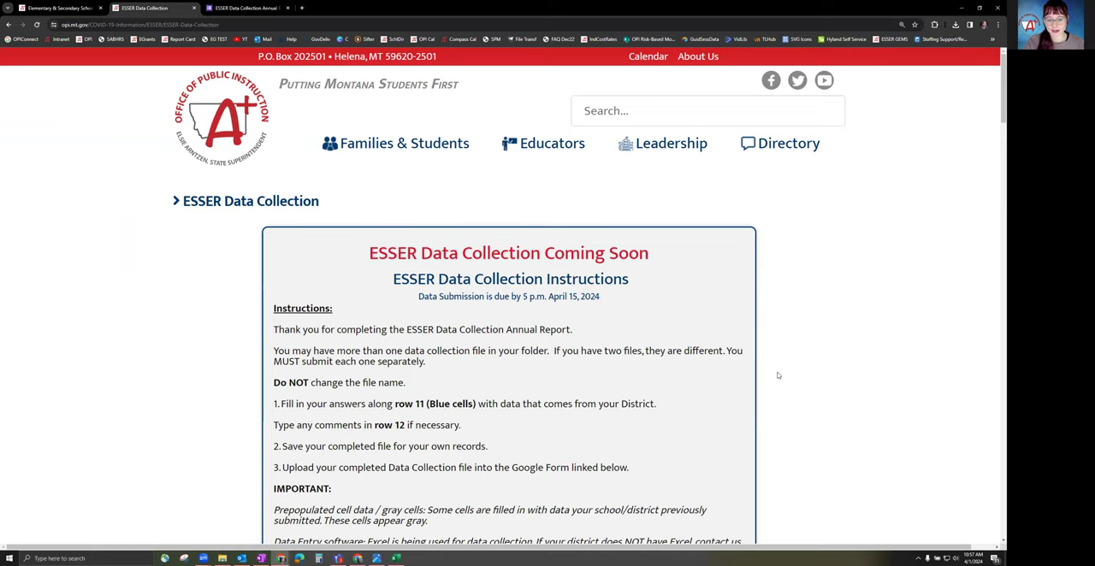
{"action": "mouse_move", "coordinate": [589, 444]}
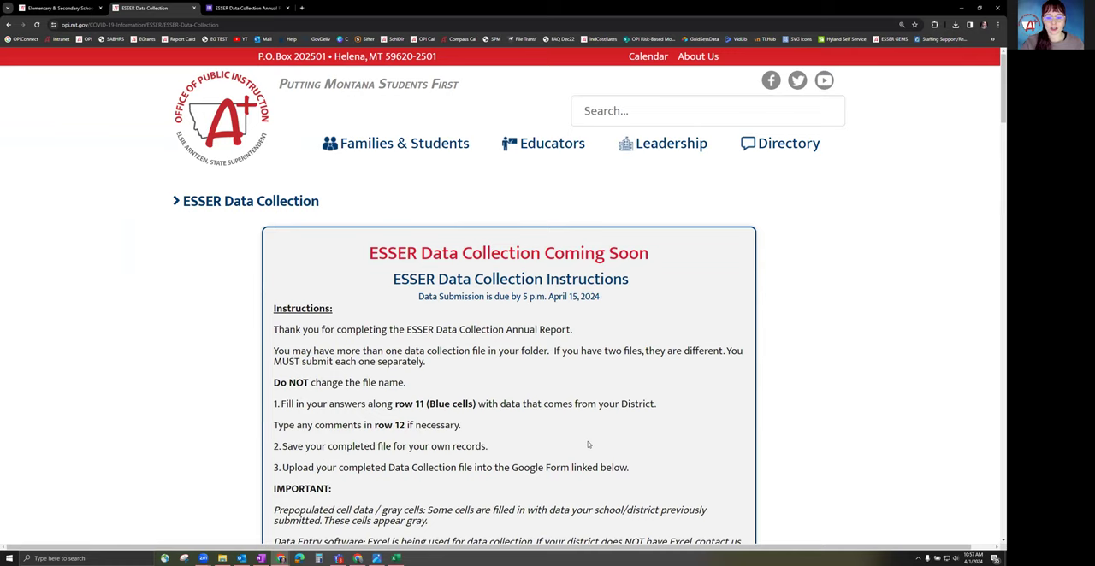
{"action": "left_click_drag", "start_coordinate": [418, 296], "coordinate": [600, 296]}
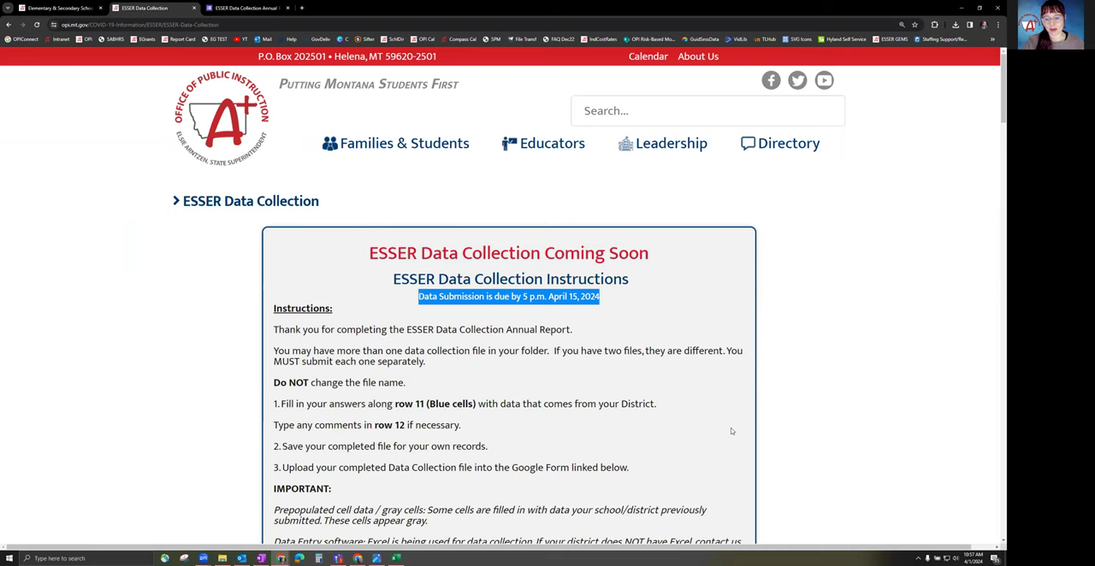
{"action": "scroll", "scroll_direction": "down", "scroll_amount": 3}
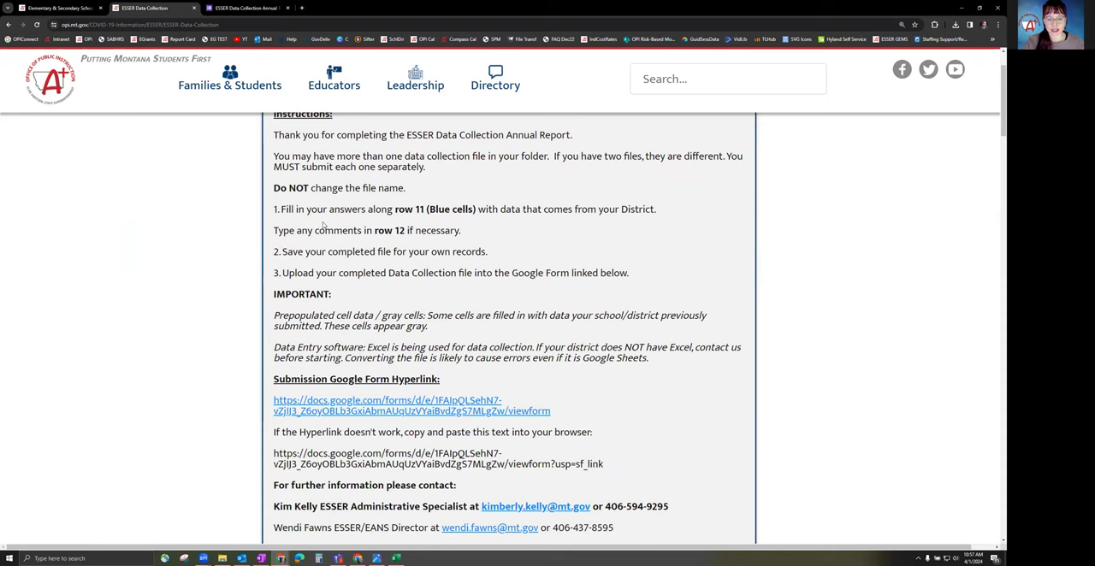
{"action": "scroll", "scroll_direction": "down", "scroll_amount": 3}
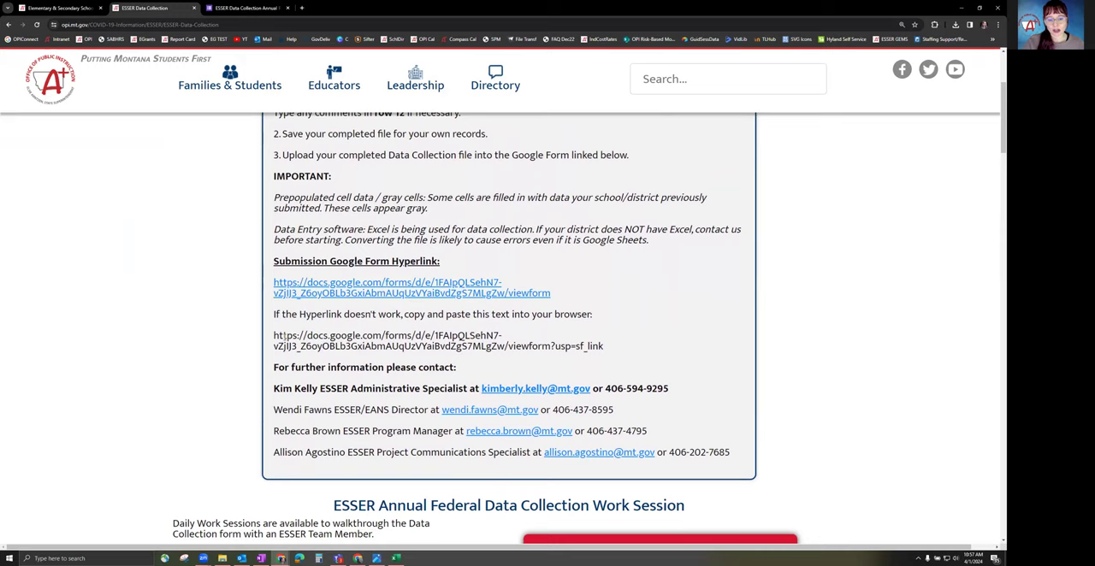
{"action": "scroll", "scroll_direction": "down", "scroll_amount": 3}
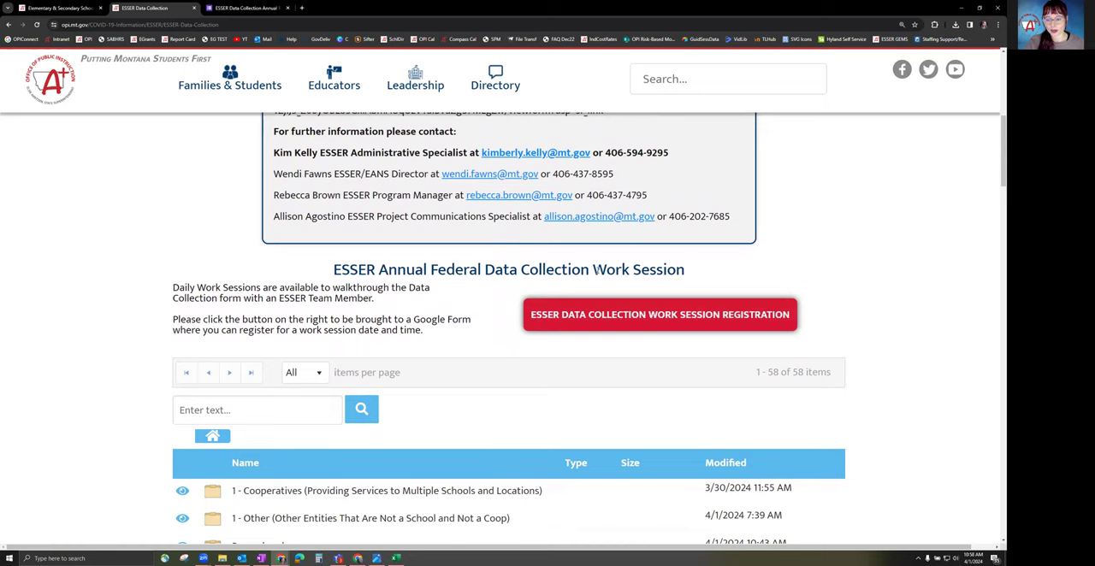
{"action": "mouse_move", "coordinate": [511, 306]}
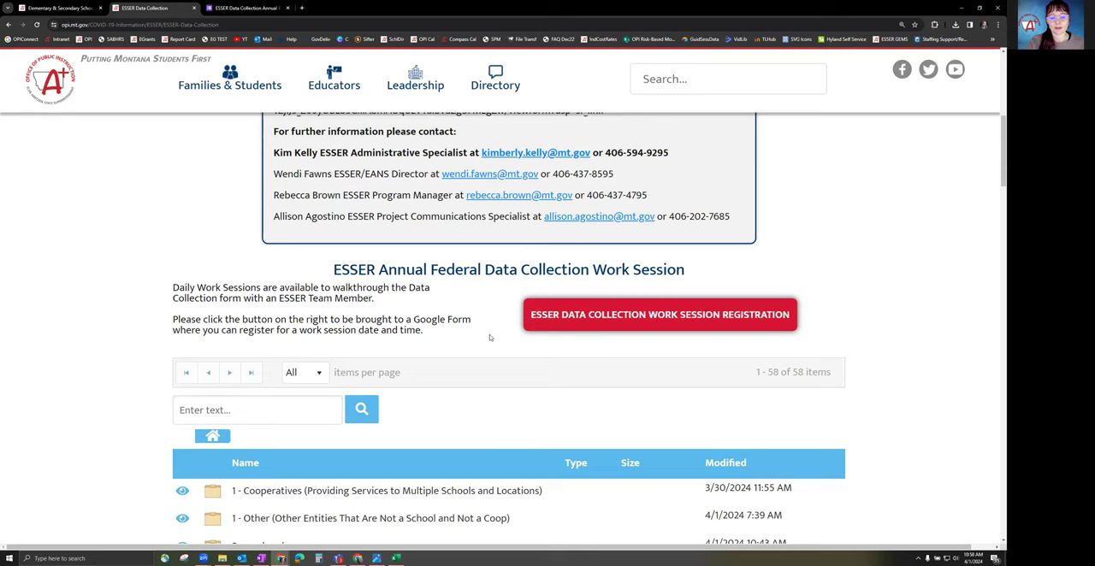
Scroll the ESSER file table to the Montana county folders and open the Beaverhead workbook.
{"action": "scroll", "scroll_direction": "down", "scroll_amount": 3}
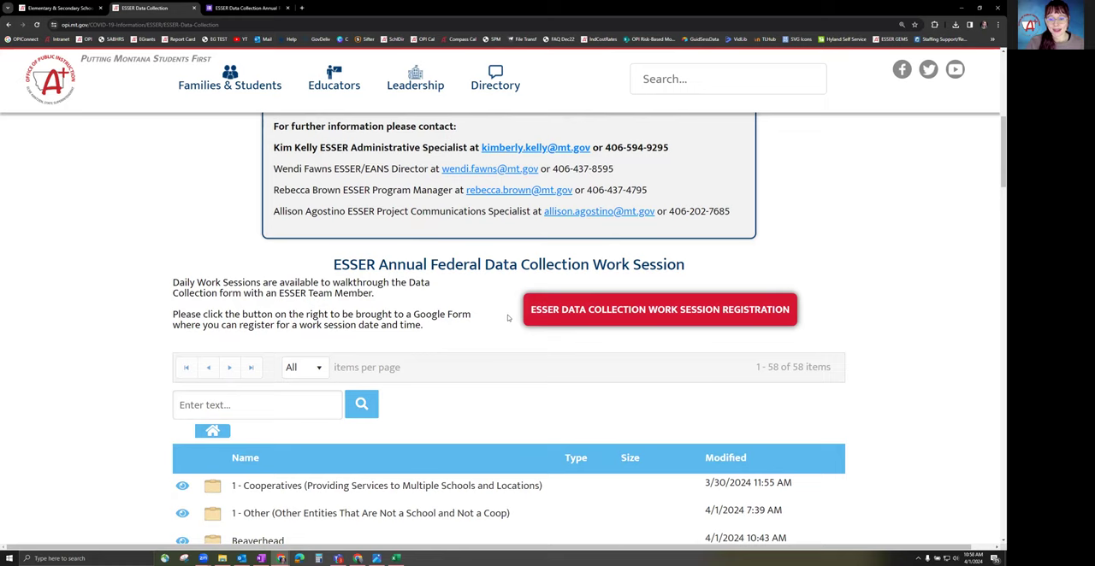
{"action": "scroll", "scroll_direction": "down", "scroll_amount": 3}
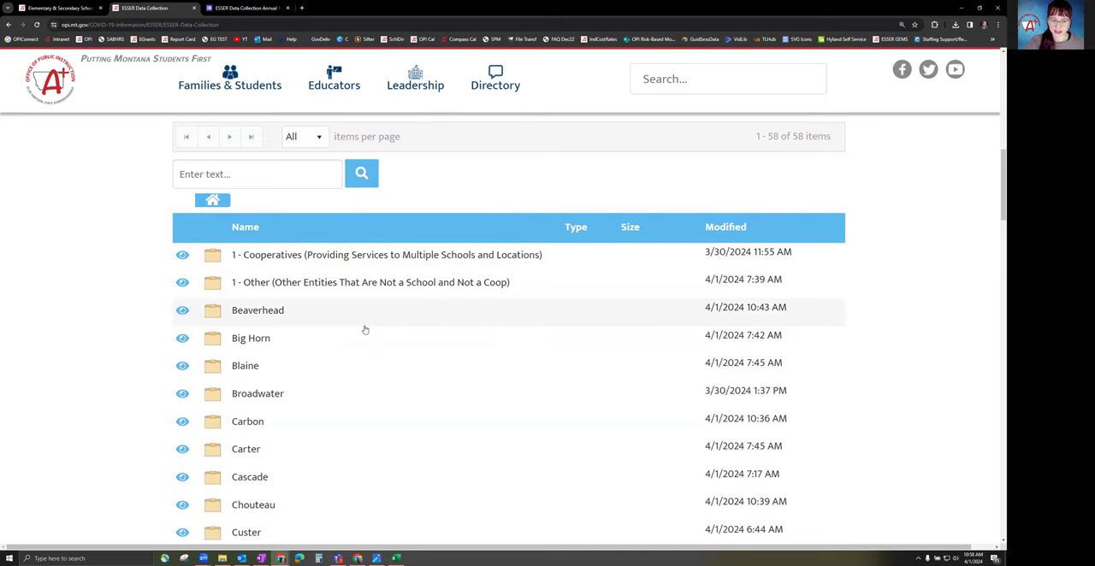
{"action": "left_click", "coordinate": [304, 136]}
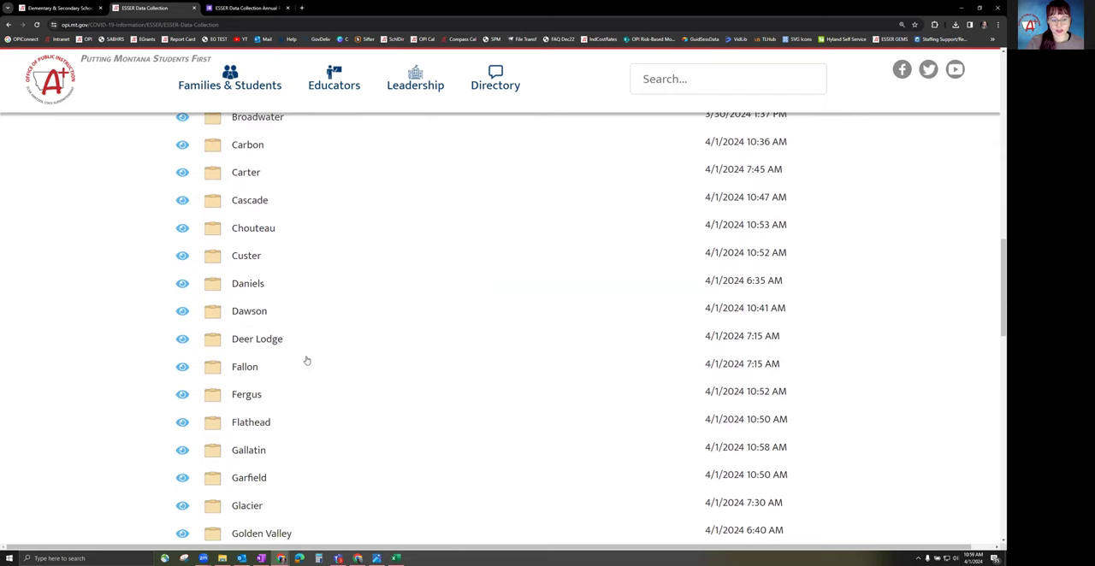
{"action": "scroll", "scroll_direction": "down", "scroll_amount": 3}
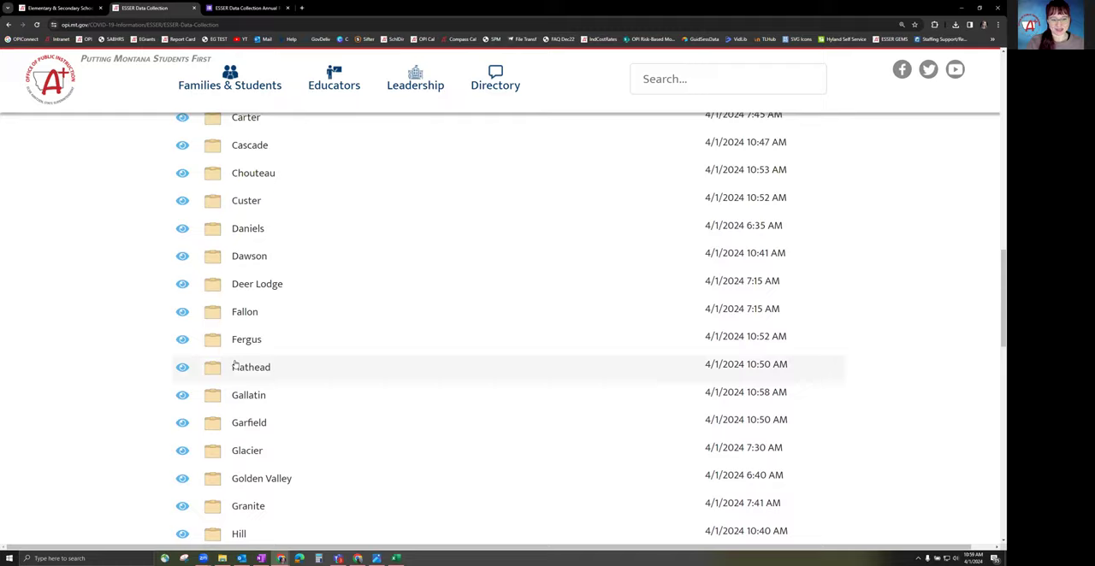
{"action": "scroll", "scroll_direction": "down", "scroll_amount": 3}
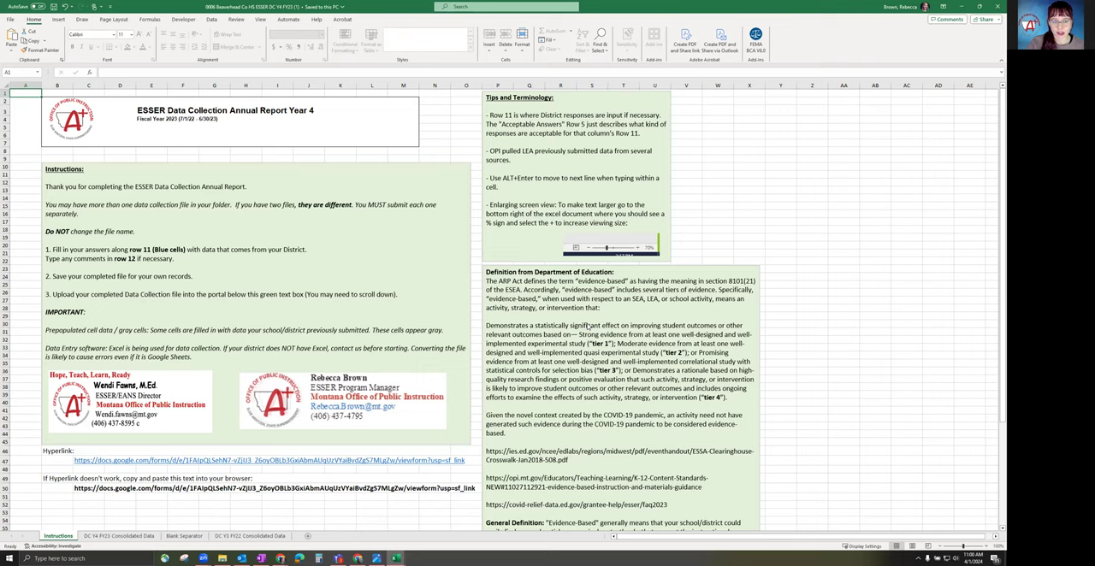
Bring the Beaverhead ESSER Year 4 workbook forward in Excel from the taskbar.
{"action": "left_click", "coordinate": [118, 535]}
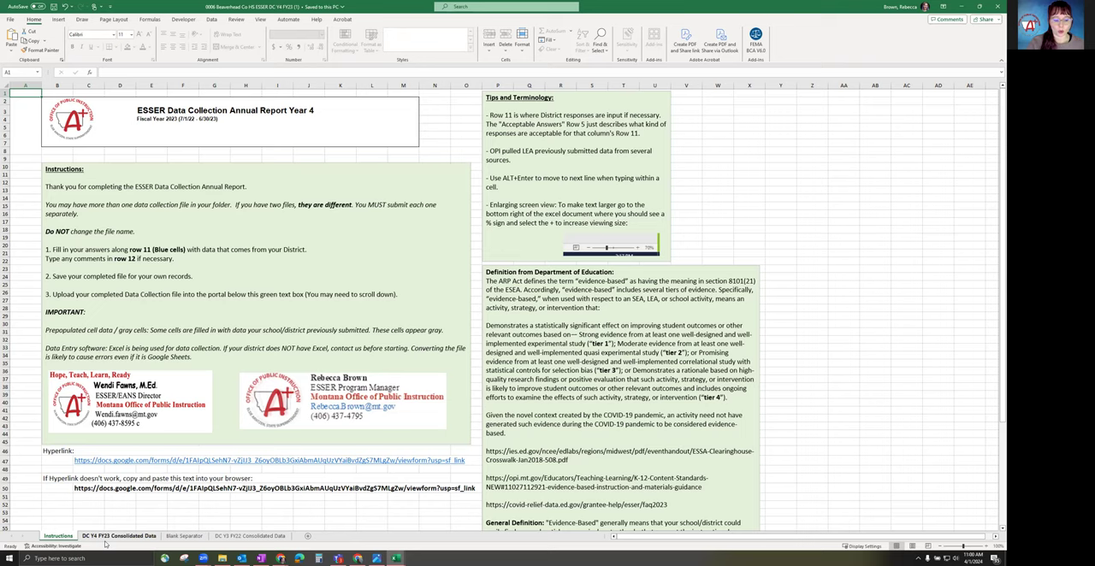
{"action": "left_click", "coordinate": [119, 536]}
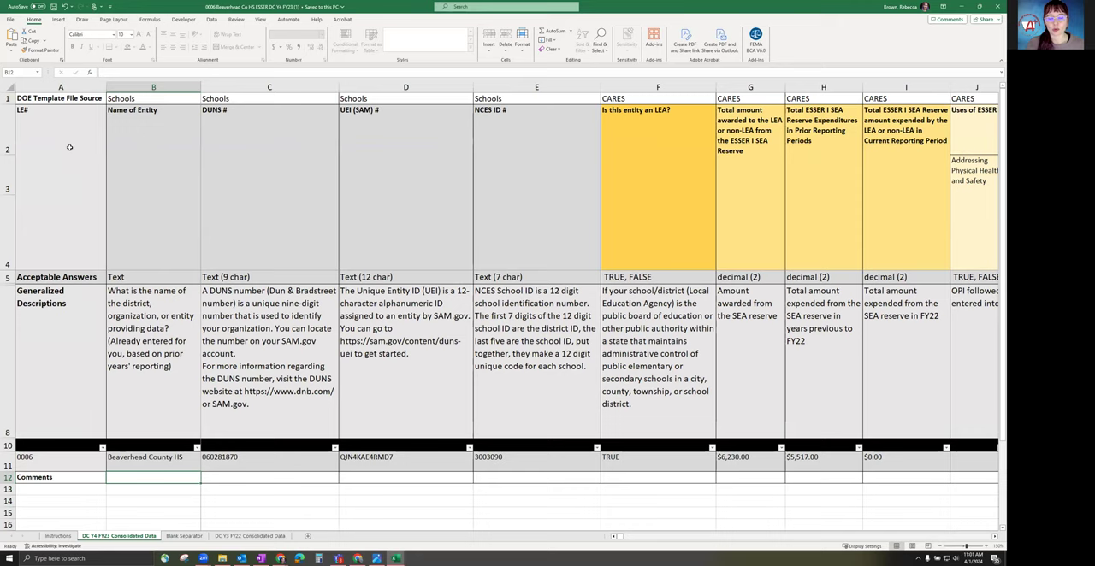
{"action": "mouse_move", "coordinate": [328, 157]}
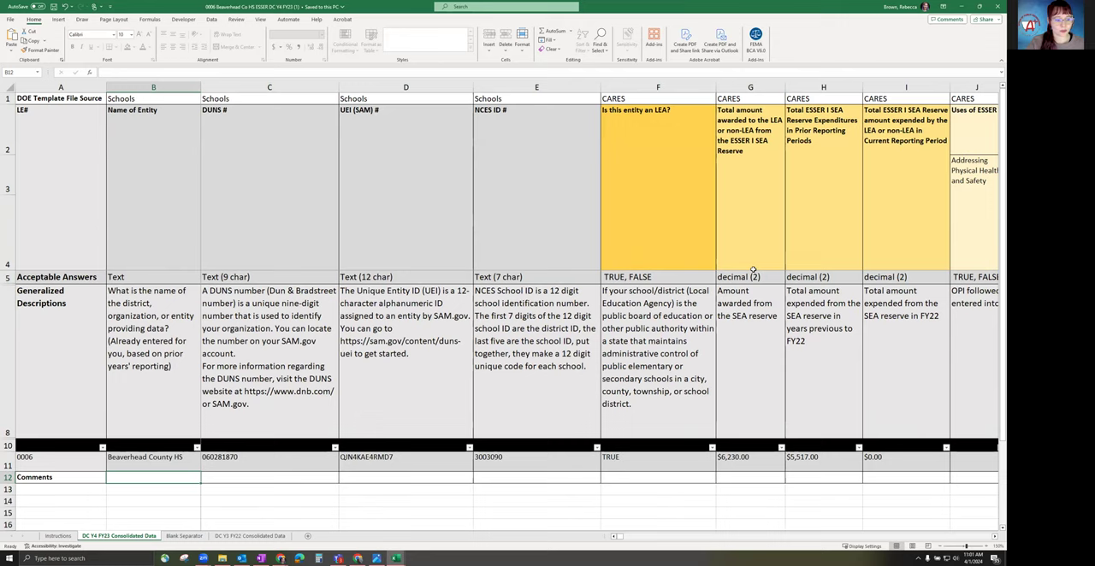
{"action": "mouse_move", "coordinate": [41, 343]}
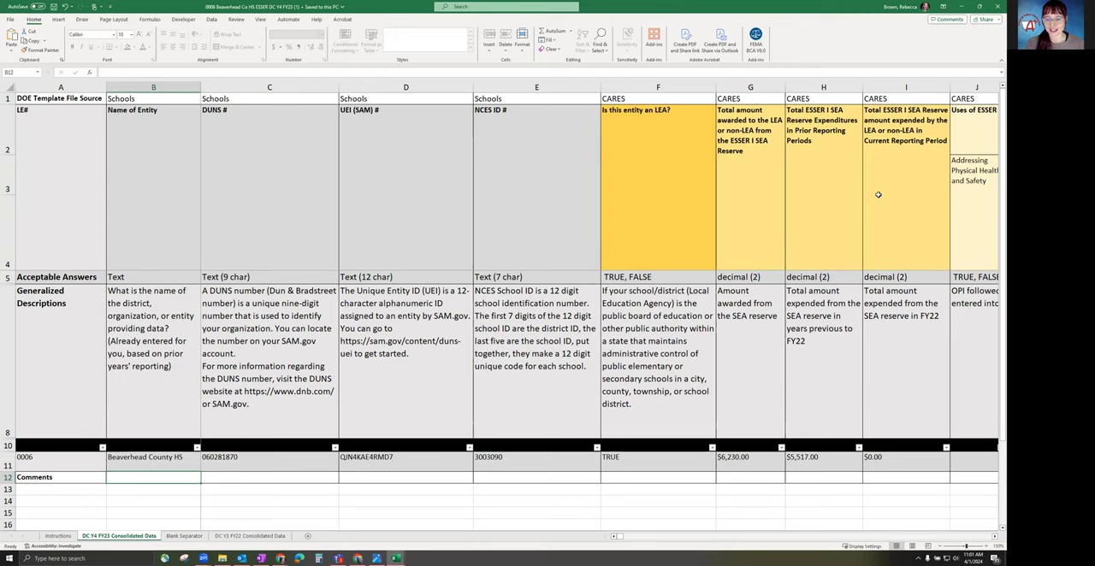
{"action": "mouse_move", "coordinate": [34, 321]}
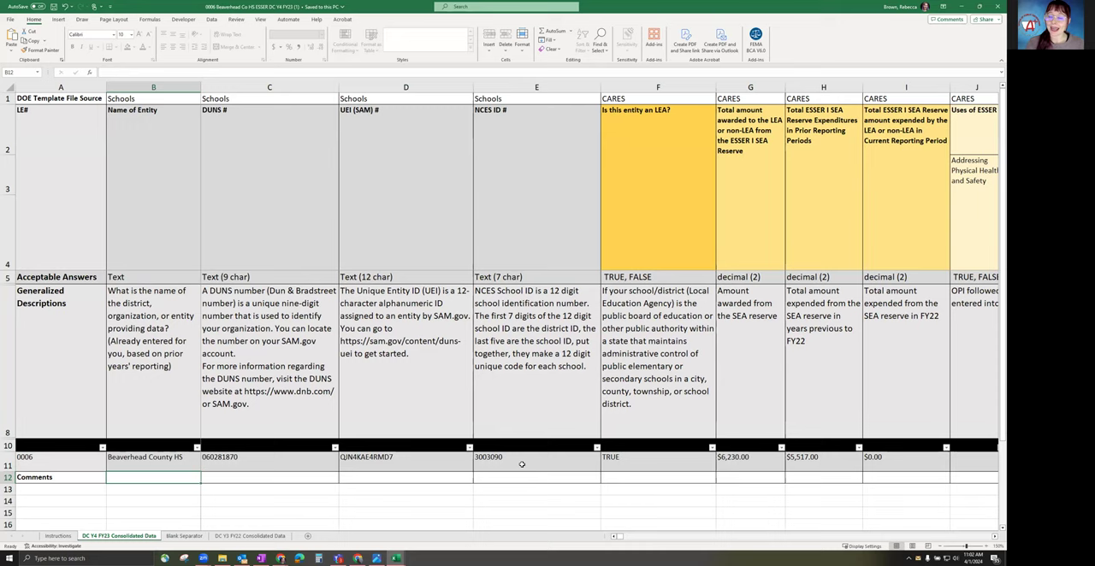
{"action": "mouse_move", "coordinate": [465, 419]}
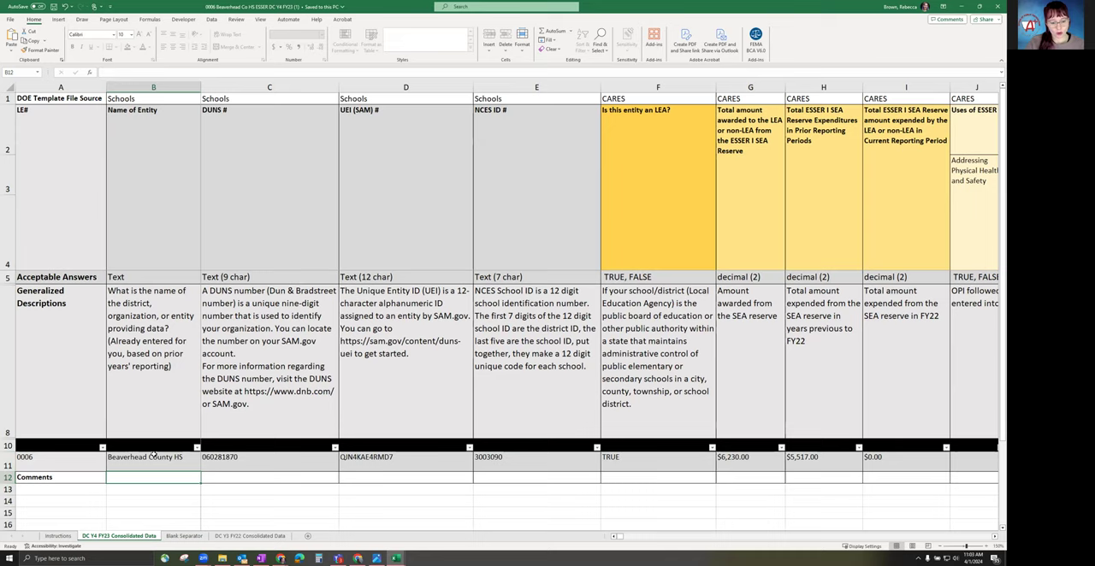
Scroll right past the CARES columns to the CRRSA spending-by-activity columns EO–EZ.
{"action": "scroll", "scroll_direction": "right", "scroll_amount": 3}
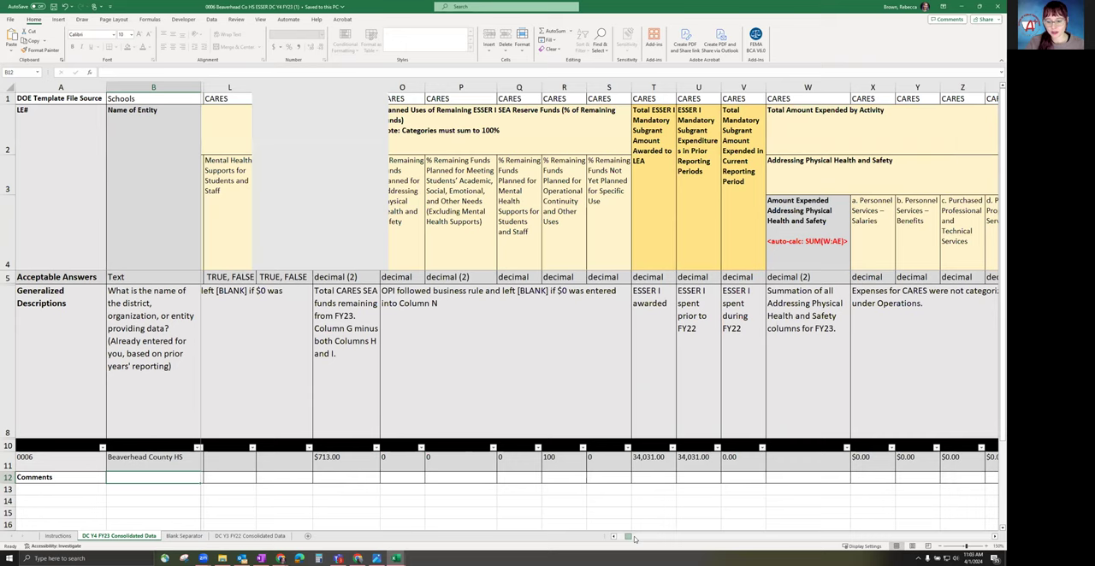
{"action": "scroll", "scroll_direction": "right", "scroll_amount": 3}
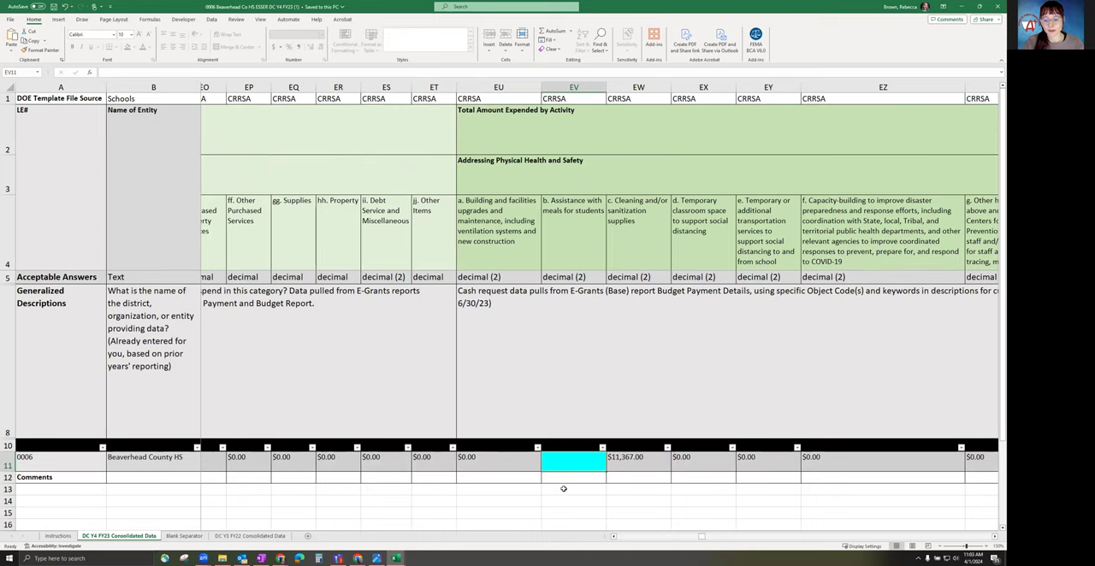
{"action": "mouse_move", "coordinate": [543, 476]}
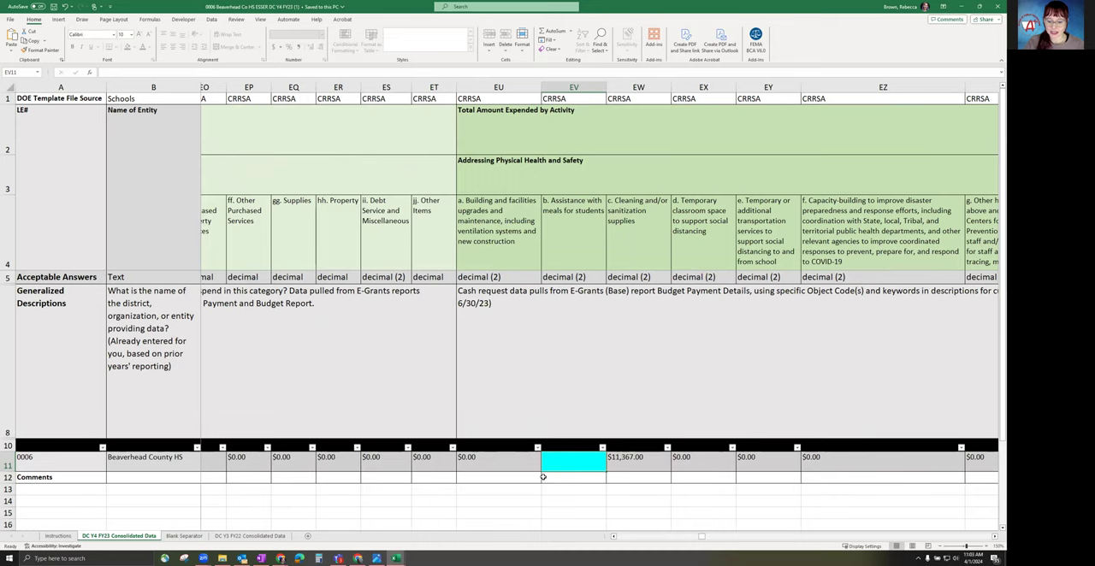
{"action": "mouse_move", "coordinate": [557, 438]}
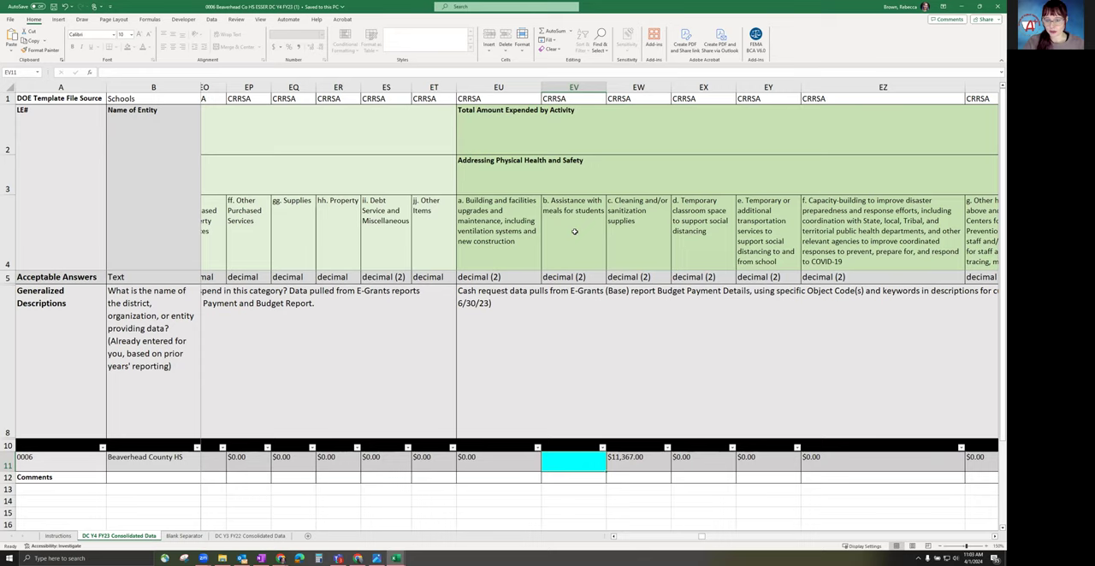
{"action": "mouse_move", "coordinate": [743, 485]}
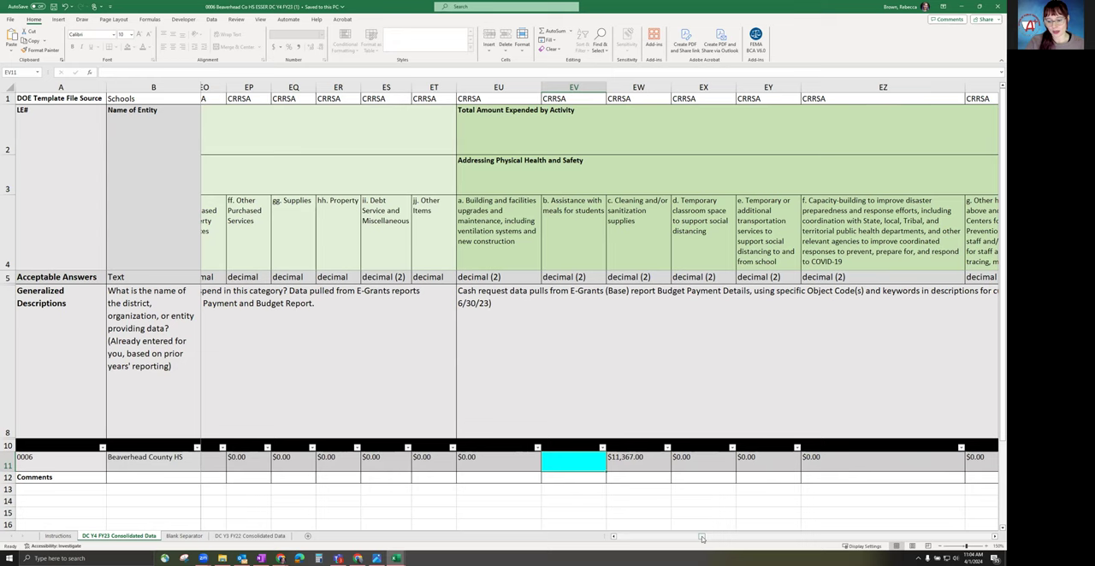
Scroll right through the ARP columns to the Cross Act Internet-access columns MS–MY.
{"action": "scroll", "scroll_direction": "right", "scroll_amount": 3}
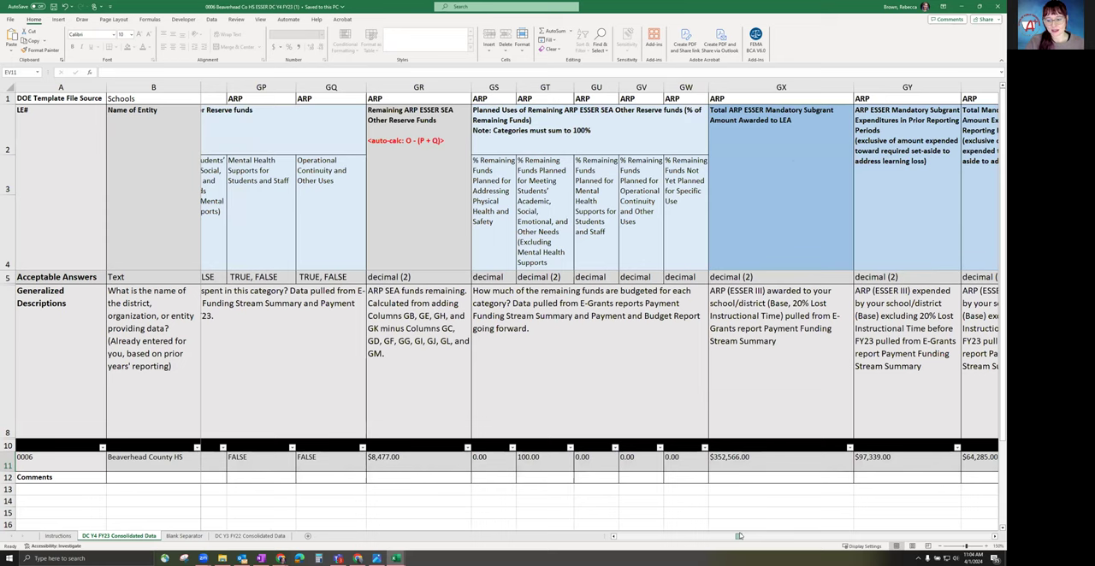
{"action": "scroll", "scroll_direction": "right", "scroll_amount": 3}
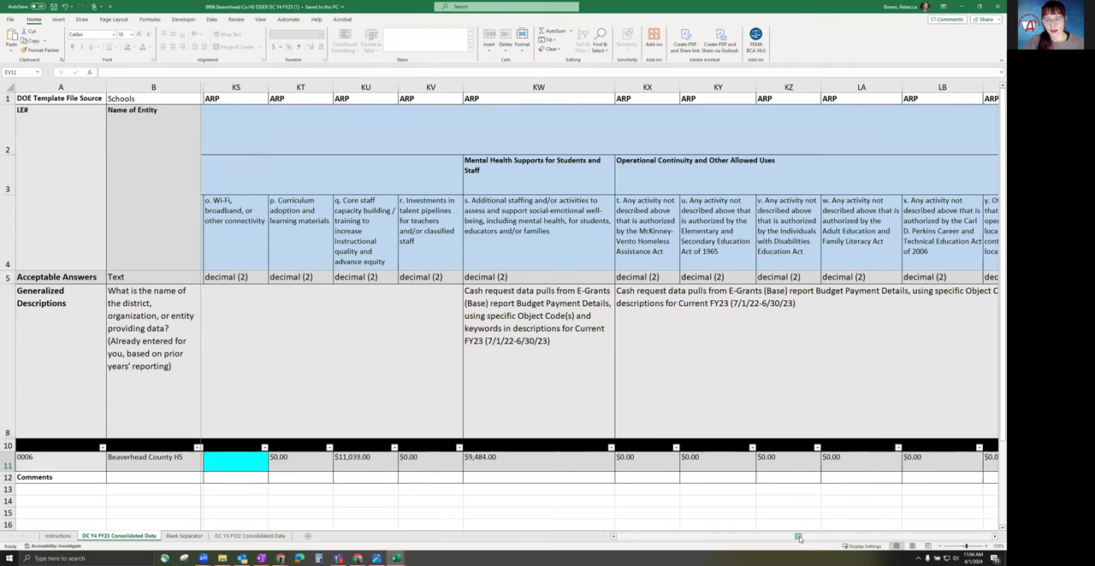
{"action": "scroll", "scroll_direction": "right", "scroll_amount": 3}
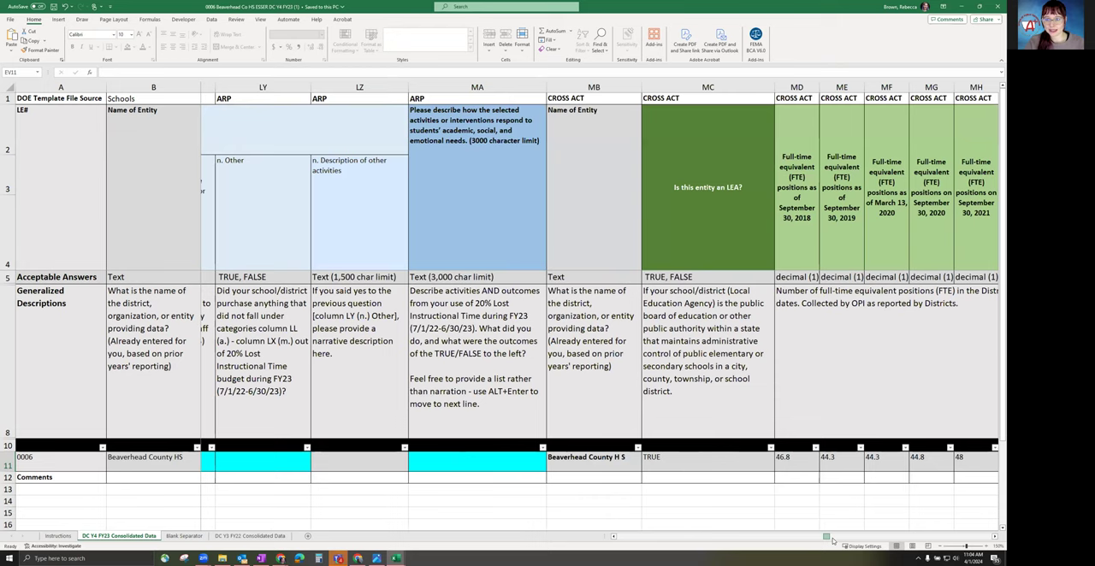
{"action": "scroll", "scroll_direction": "right", "scroll_amount": 3}
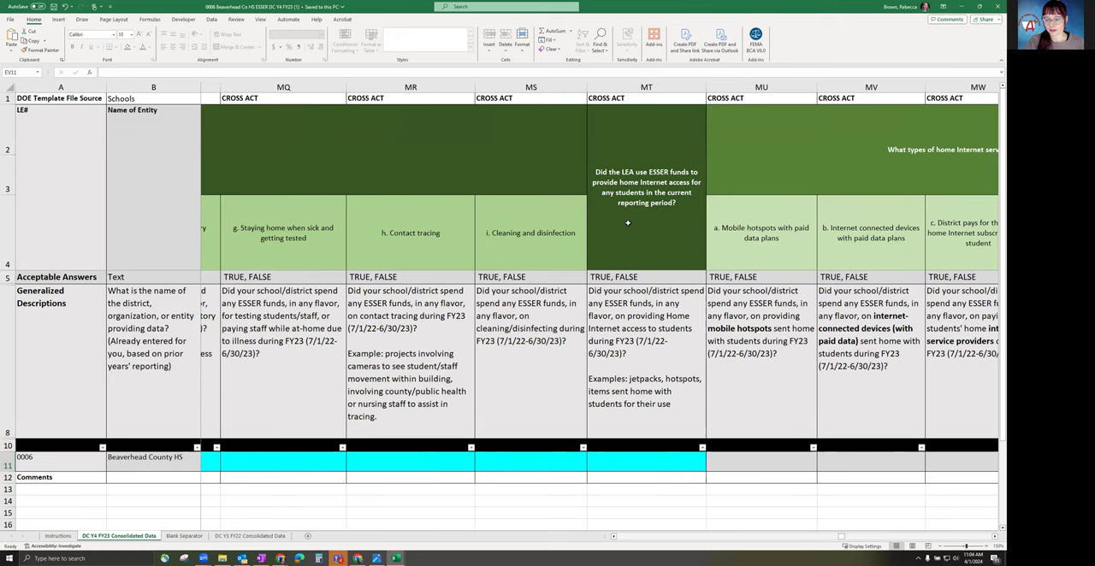
{"action": "scroll", "scroll_direction": "right", "scroll_amount": 3}
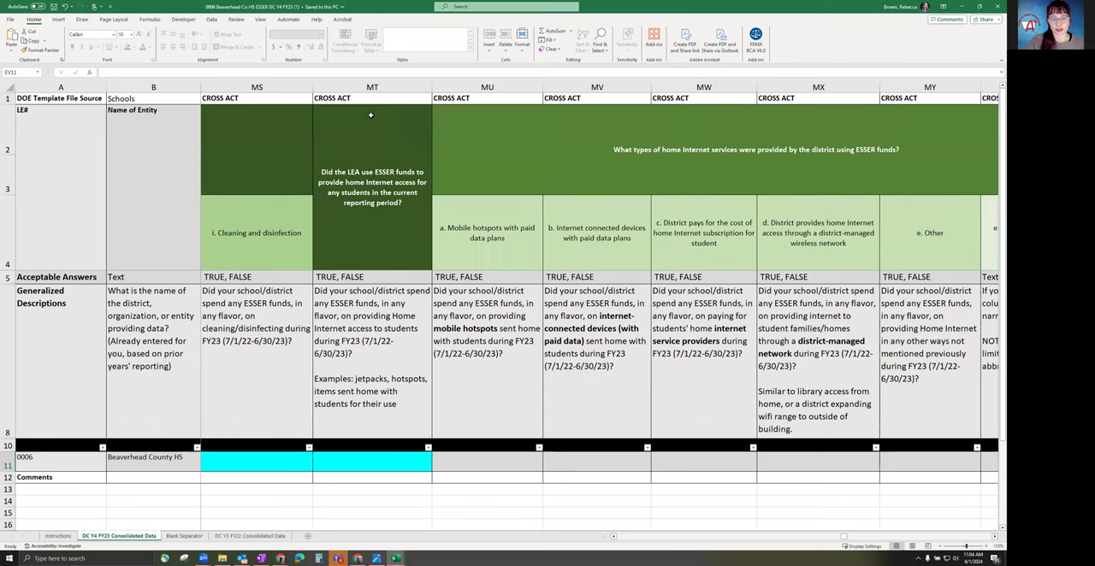
Enter TRUE in MT11 for Beaverhead County HS's home Internet access question.
{"action": "left_click", "coordinate": [372, 464]}
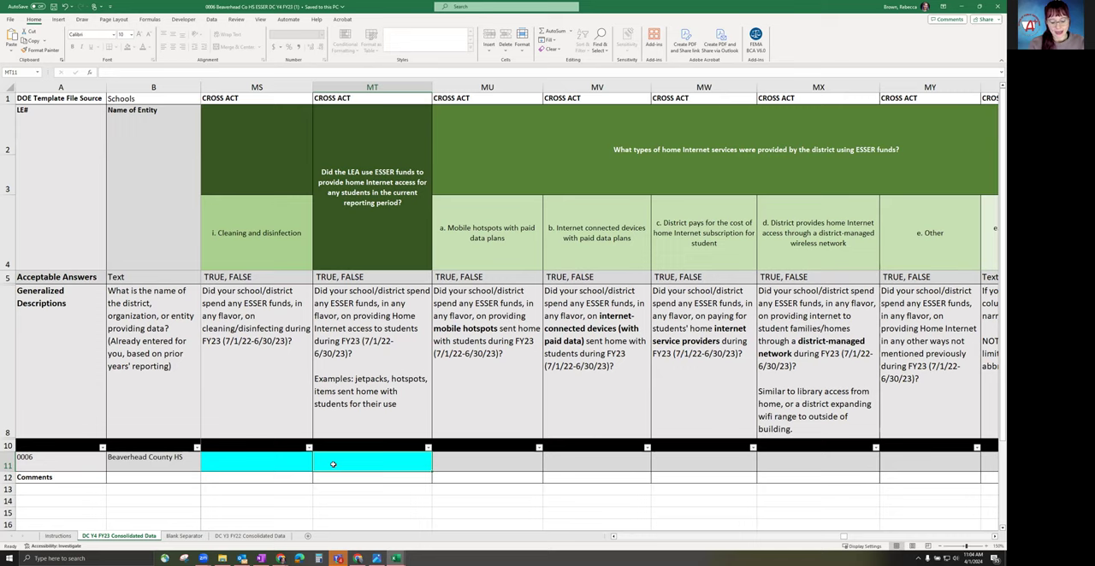
{"action": "type", "text": "FALSE"}
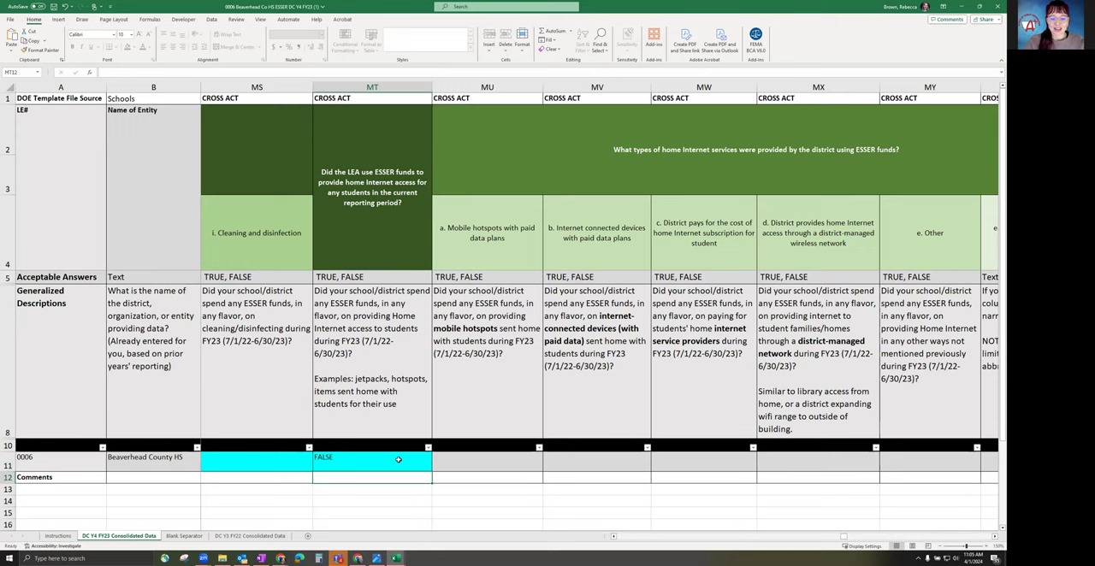
{"action": "type", "text": "TRUE"}
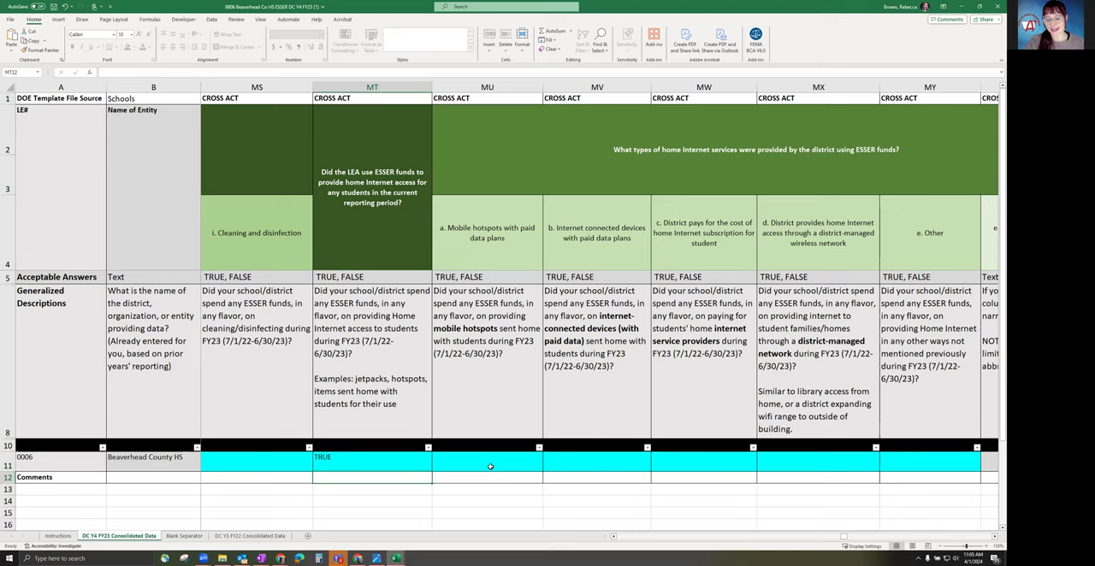
{"action": "left_click", "coordinate": [371, 464]}
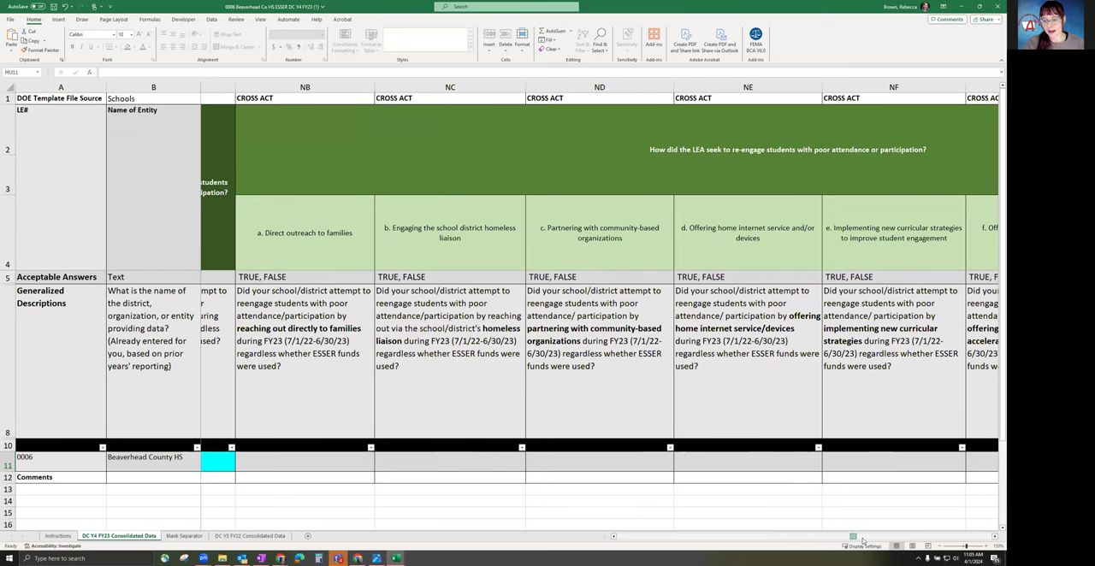
Scroll right past the enrollment columns to the summer learning column OS.
{"action": "scroll", "scroll_direction": "right", "scroll_amount": 3}
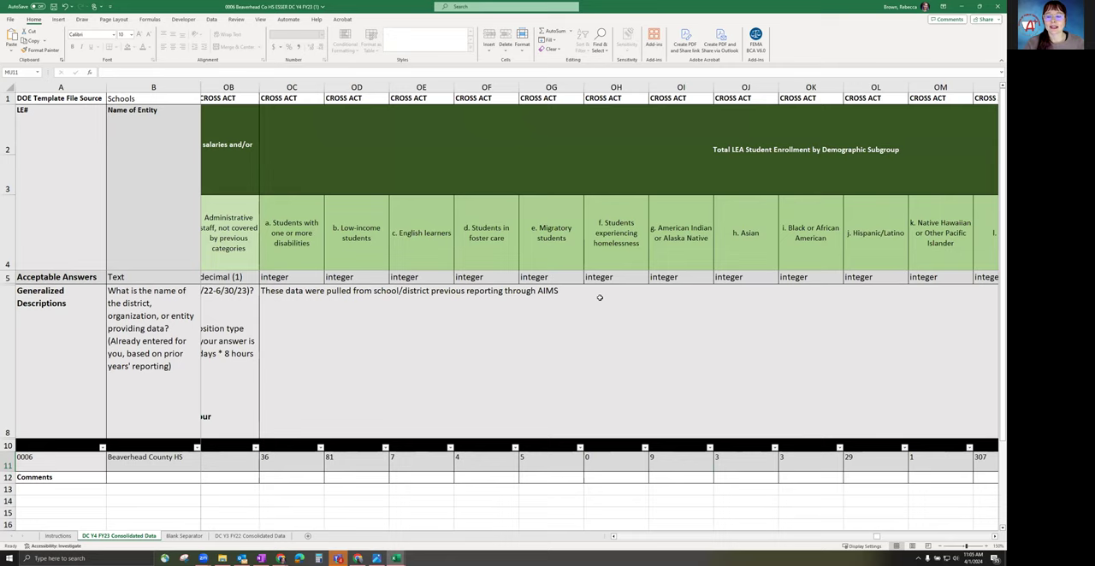
{"action": "mouse_move", "coordinate": [558, 349]}
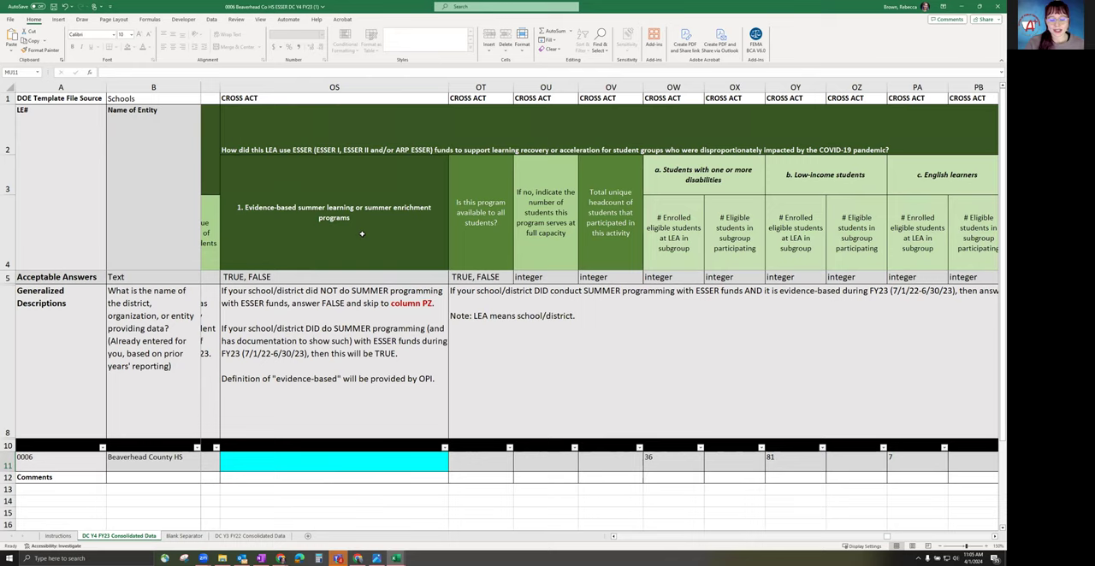
{"action": "mouse_move", "coordinate": [300, 461]}
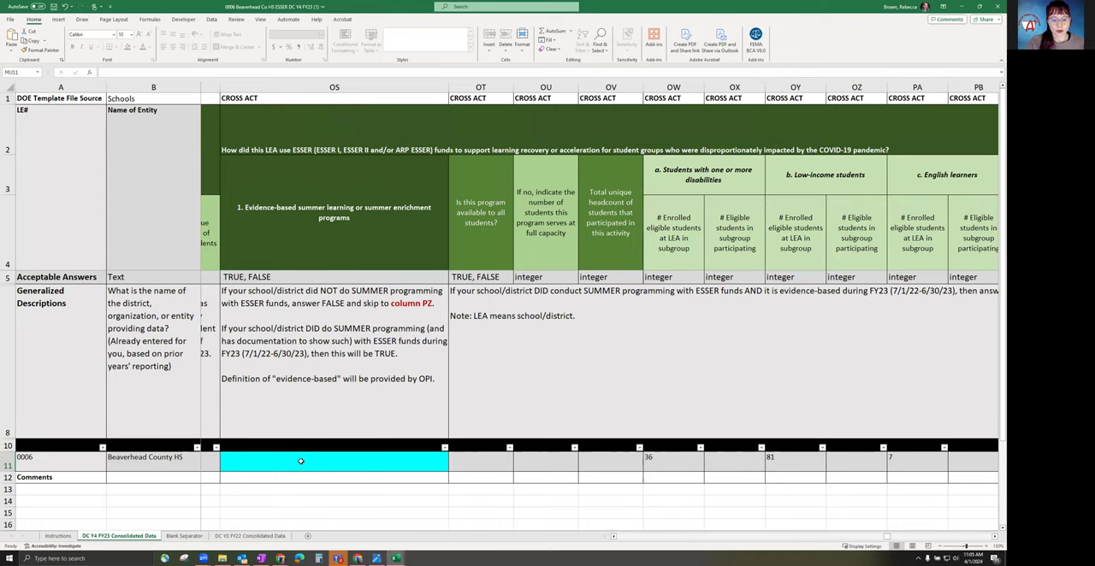
Enter TRUE in OS11 and scroll through the subgroup columns PA–PM.
{"action": "type", "text": "TRUE"}
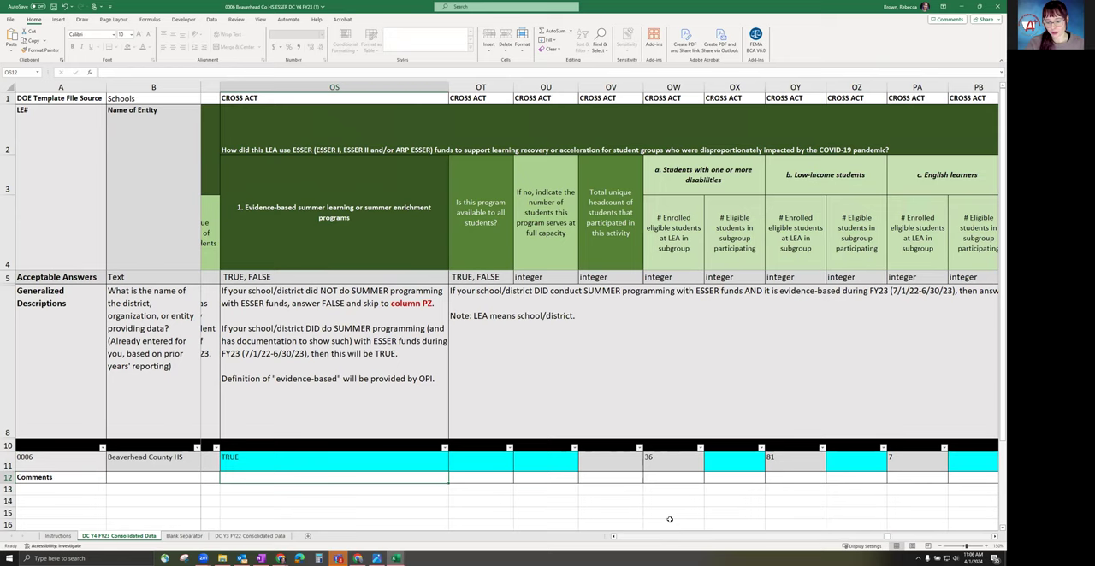
{"action": "scroll", "scroll_direction": "right", "scroll_amount": 3}
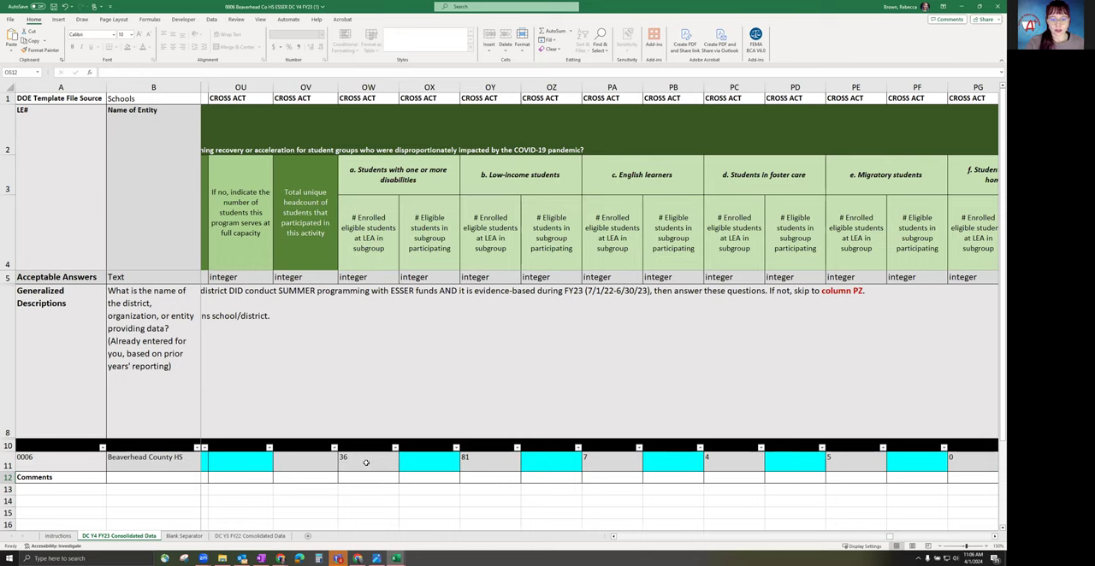
{"action": "mouse_move", "coordinate": [426, 343]}
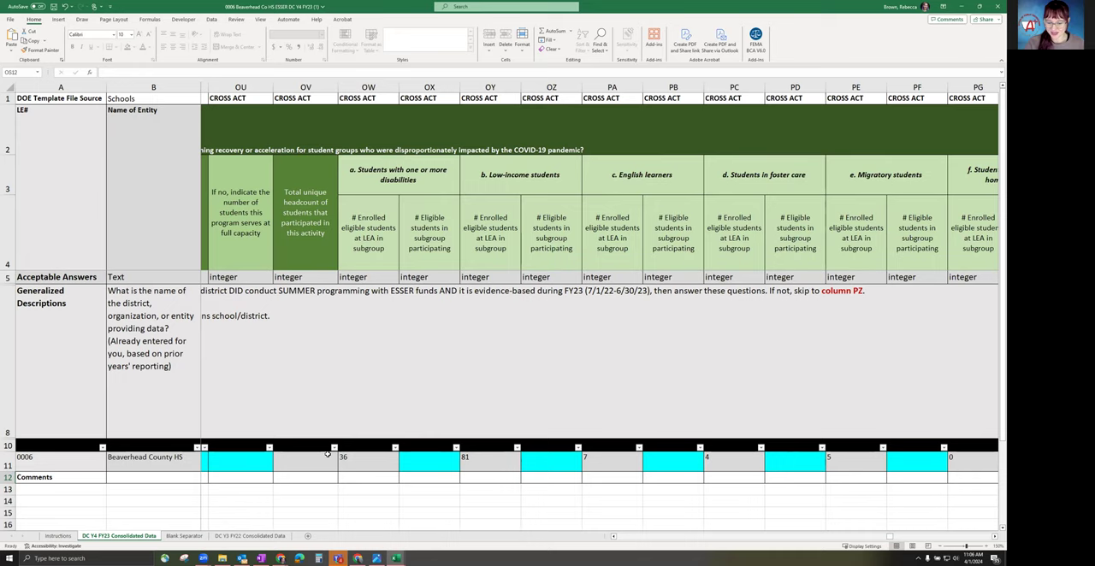
{"action": "scroll", "scroll_direction": "right", "scroll_amount": 3}
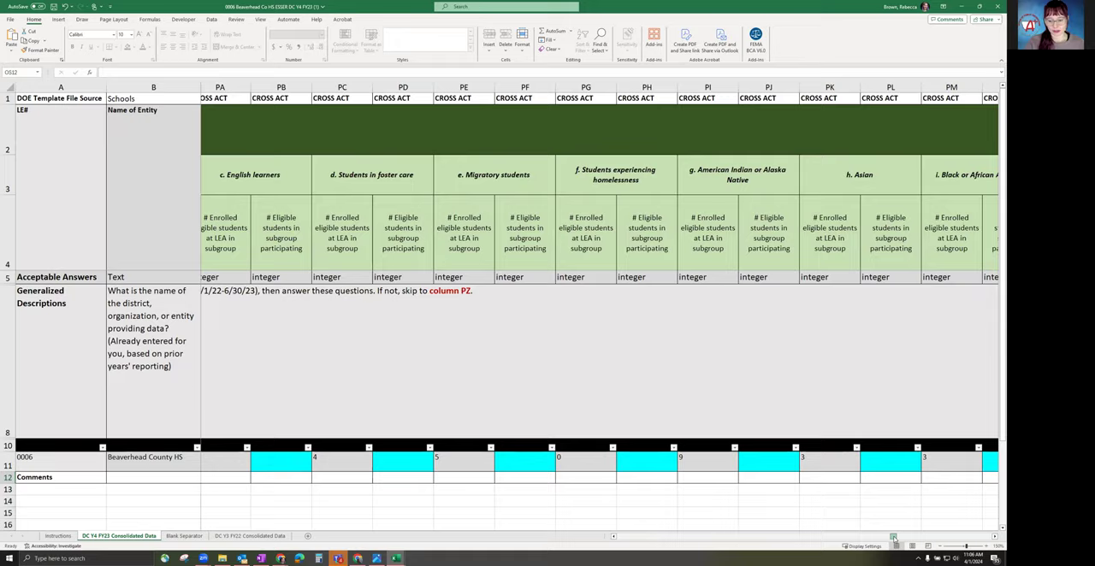
{"action": "scroll", "scroll_direction": "right", "scroll_amount": 3}
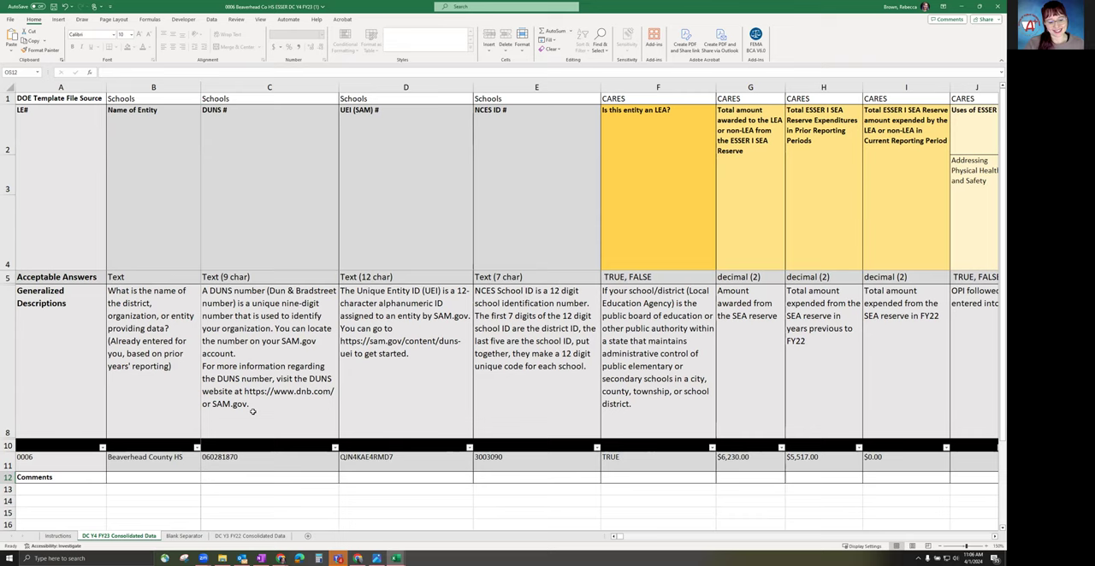
Switch to the Blank Separator sheet reading "Sheet left intentionally blank.".
{"action": "left_click", "coordinate": [184, 537]}
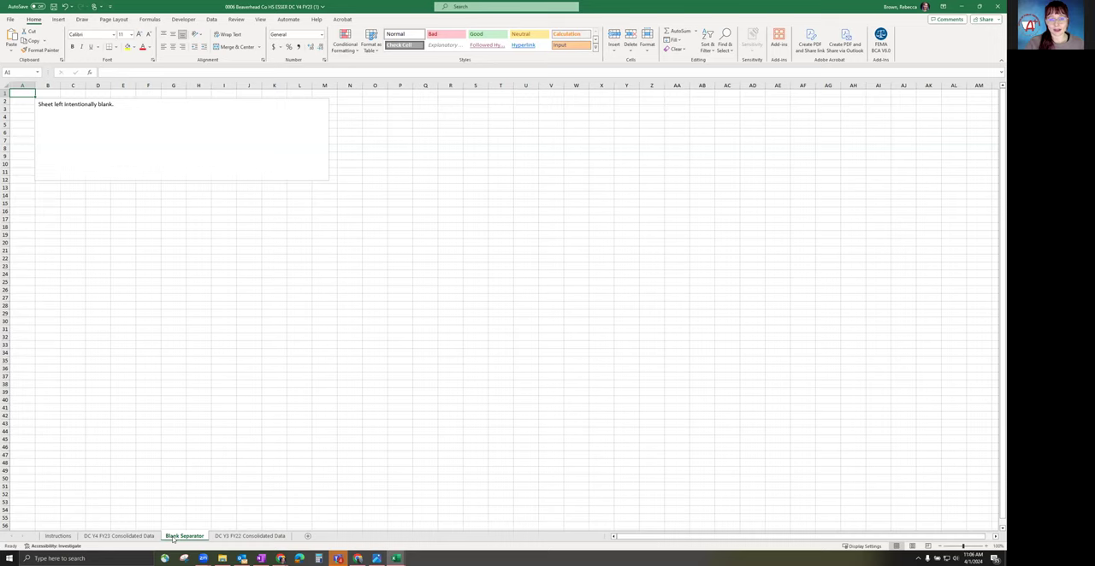
{"action": "mouse_move", "coordinate": [160, 223]}
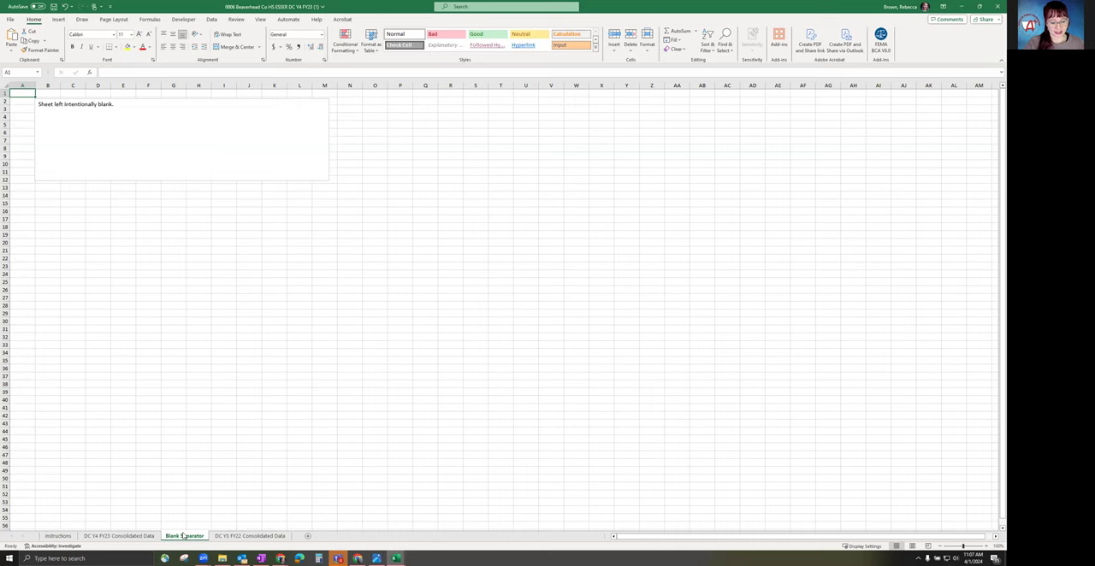
Open the DC Y3 FY22 Consolidated Data sheet and scroll right across its columns.
{"action": "left_click", "coordinate": [248, 535]}
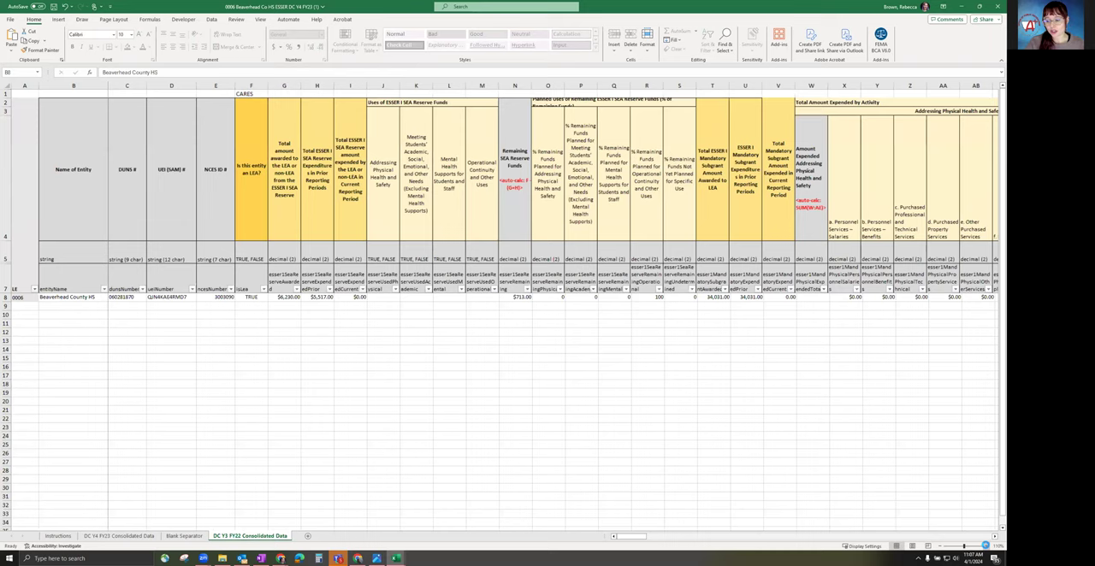
{"action": "scroll", "scroll_direction": "right", "scroll_amount": 3}
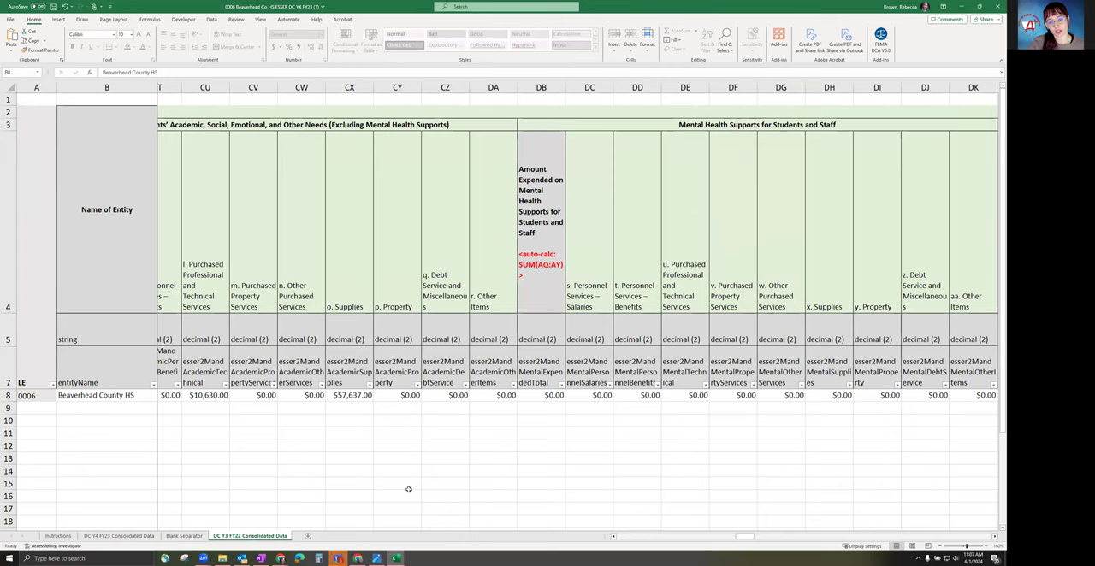
{"action": "scroll", "scroll_direction": "right", "scroll_amount": 3}
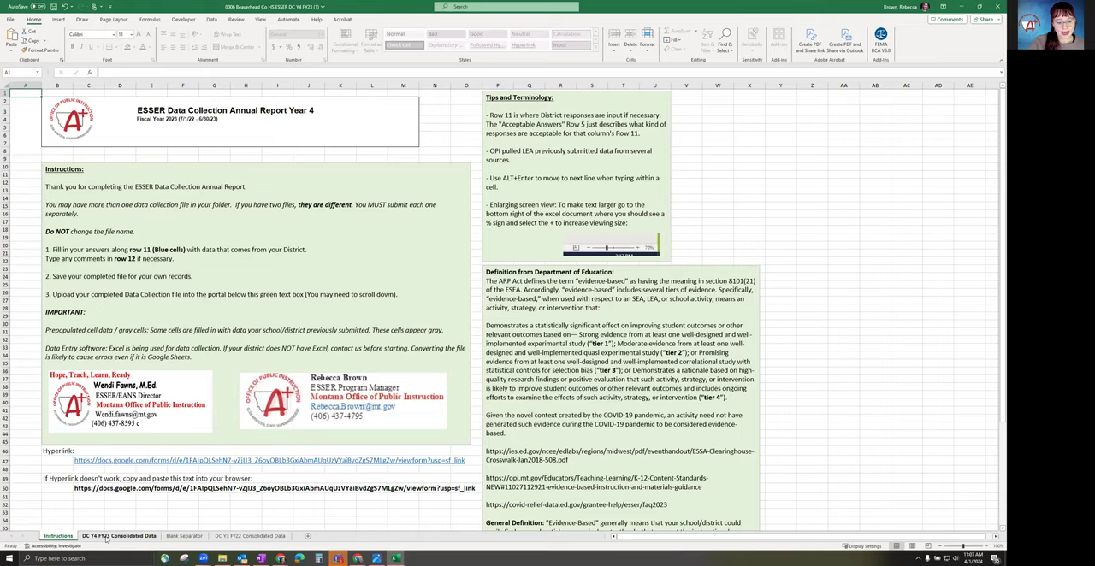
Revisit the DC Y4 FY23 Consolidated Data sheet, then show the ESSER Year 4 upload Google Form.
{"action": "left_click", "coordinate": [118, 536]}
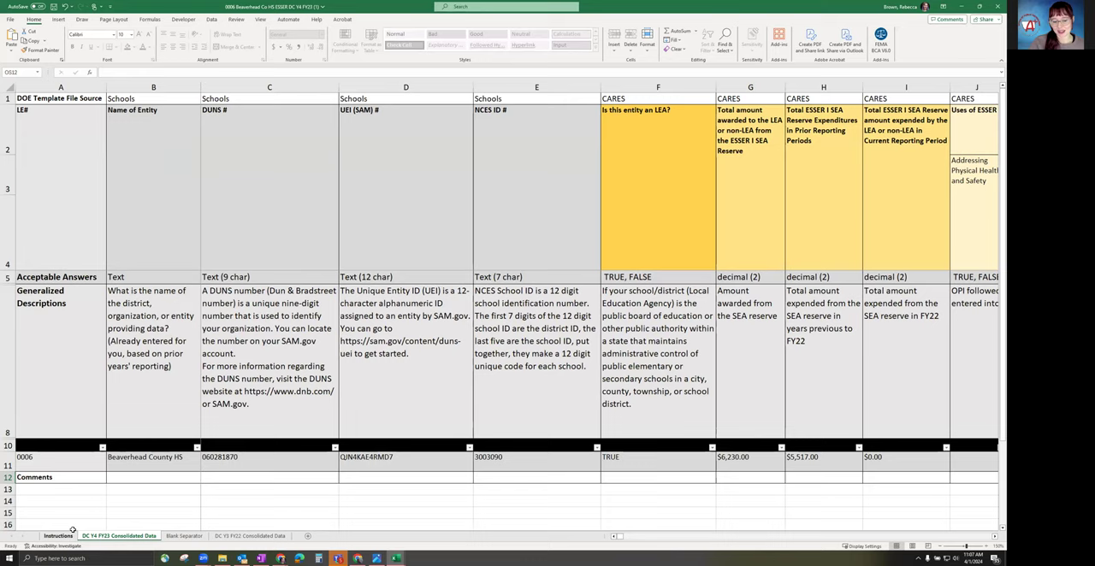
{"action": "left_click", "coordinate": [249, 536]}
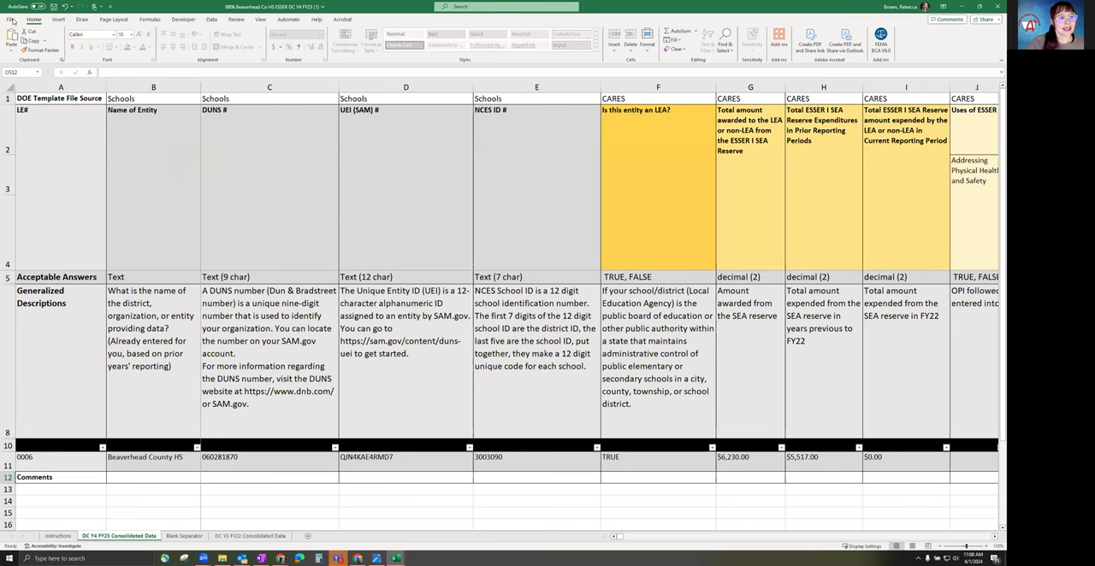
{"action": "left_click", "coordinate": [57, 536]}
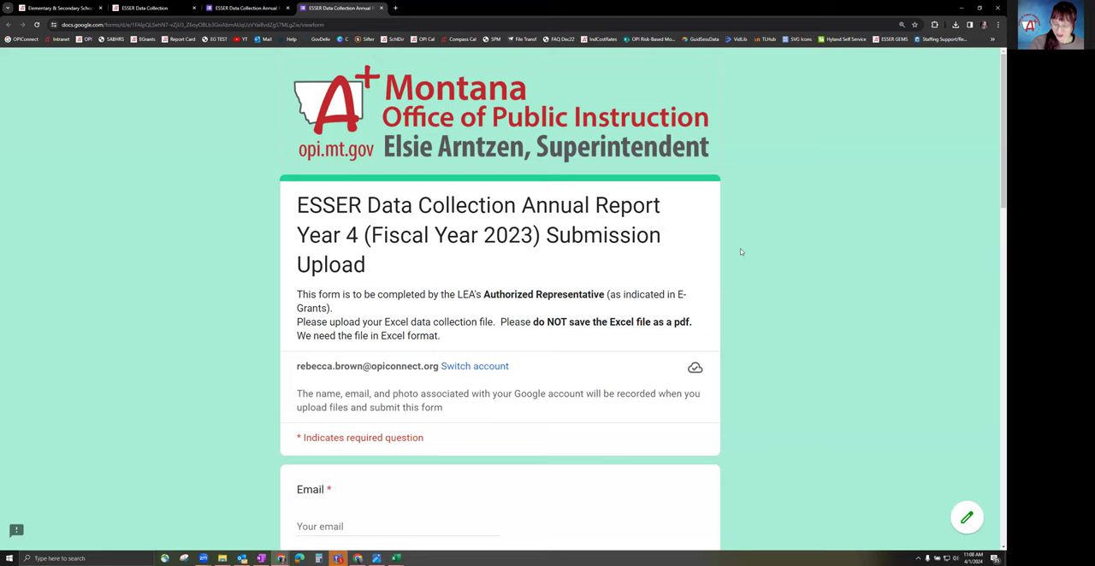
{"action": "double_click", "coordinate": [543, 295]}
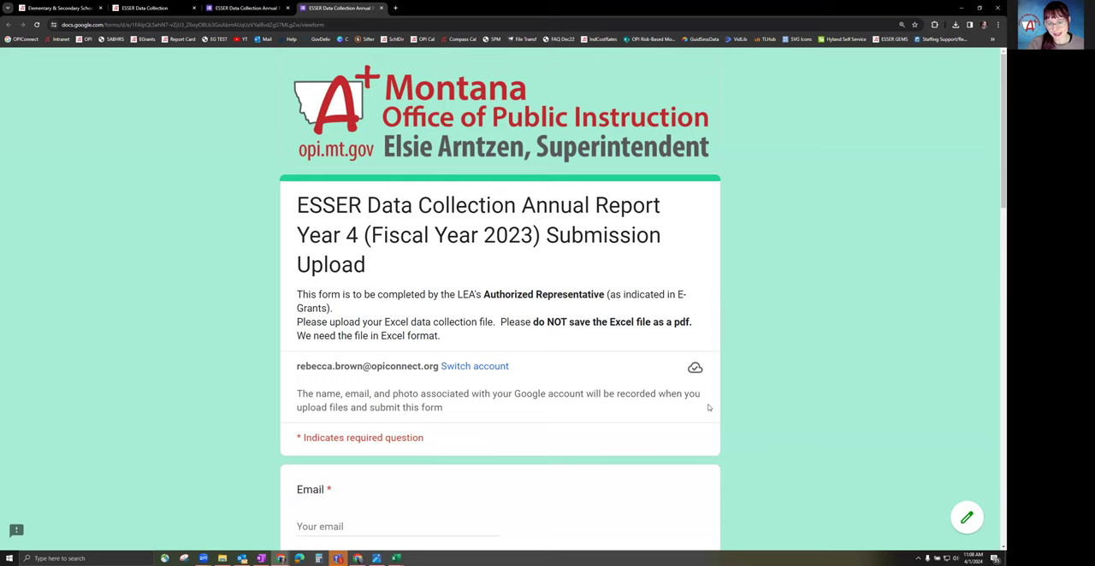
{"action": "mouse_move", "coordinate": [734, 337]}
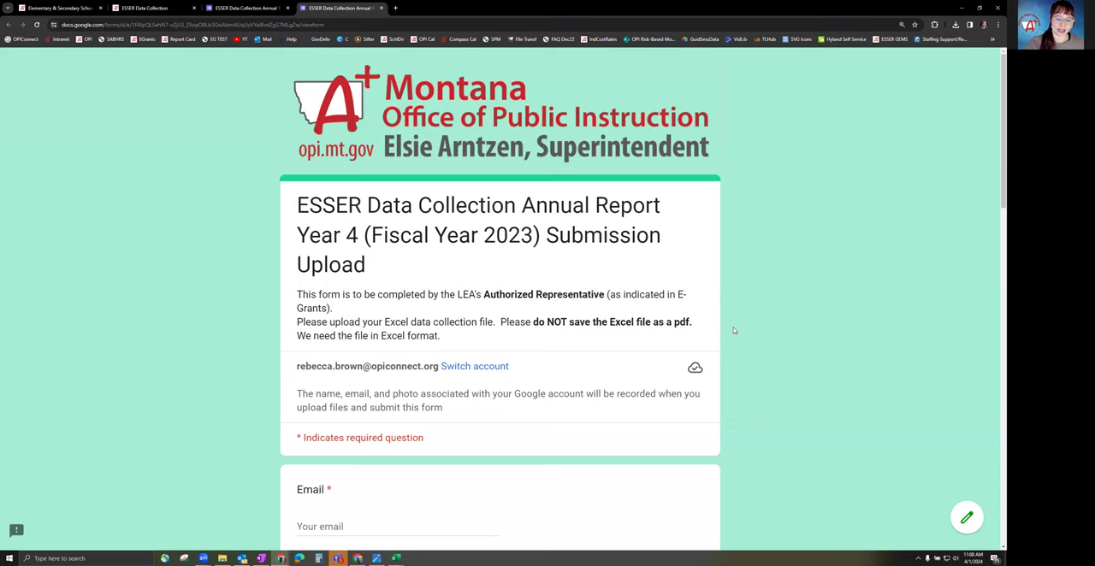
{"action": "scroll", "scroll_direction": "down", "scroll_amount": 3}
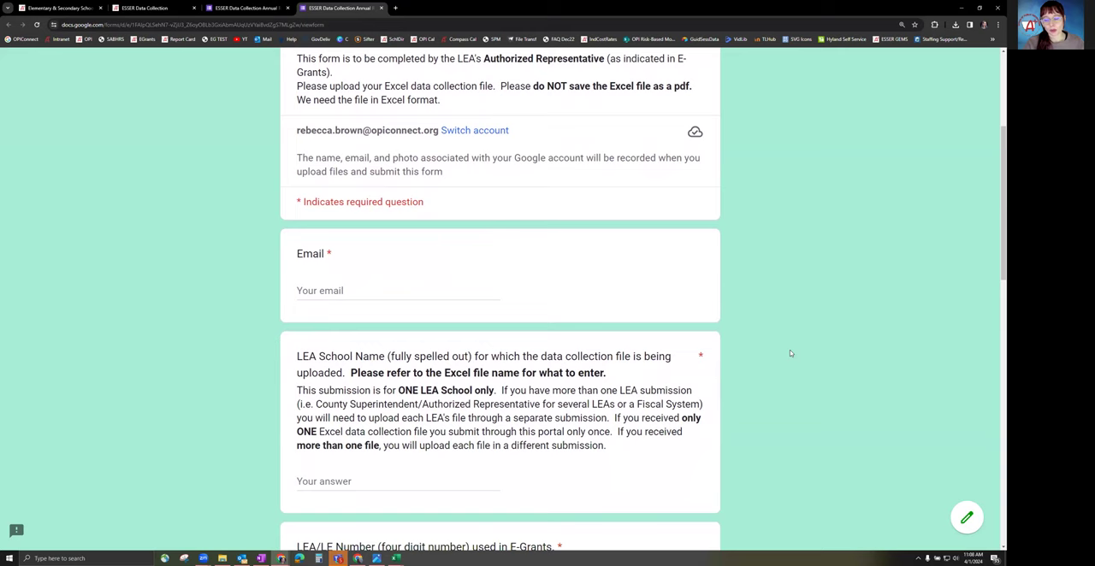
Scroll the Montana OPI upload form down to its required file upload question and back up.
{"action": "scroll", "scroll_direction": "down", "scroll_amount": 3}
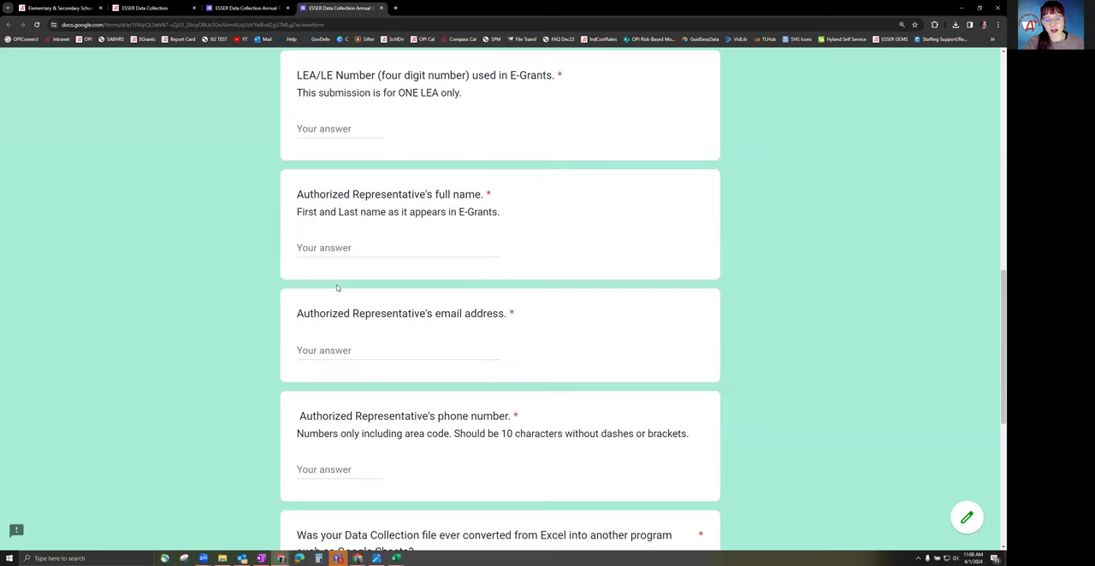
{"action": "scroll", "scroll_direction": "down", "scroll_amount": 3}
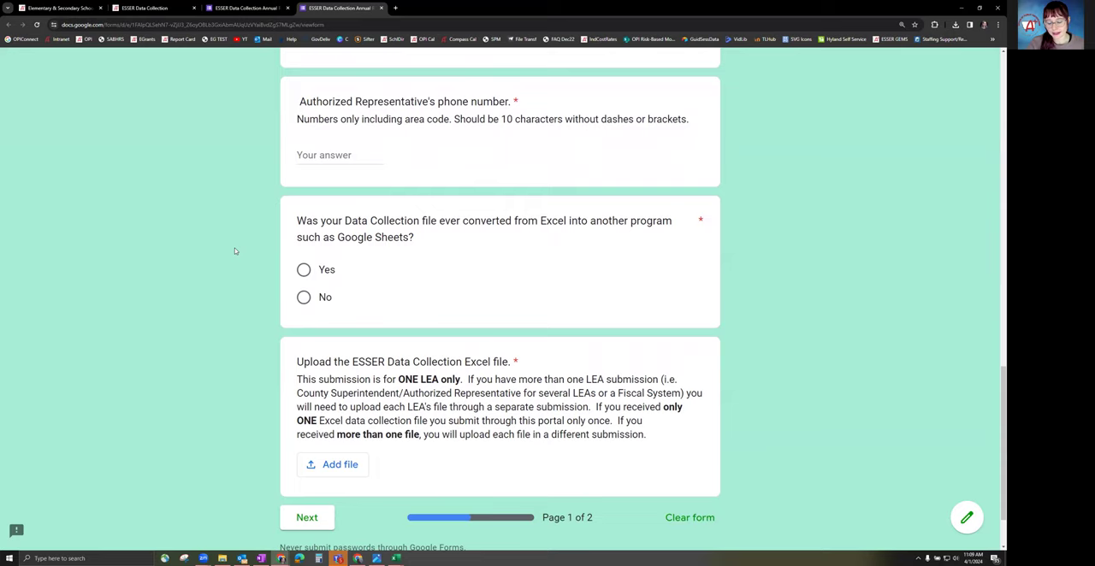
{"action": "mouse_move", "coordinate": [227, 254]}
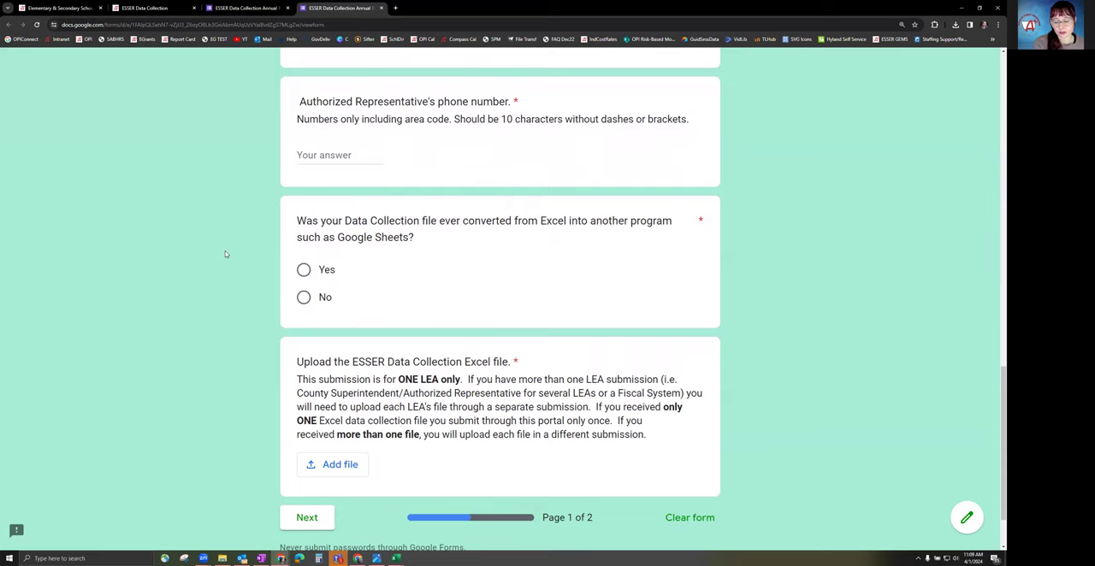
{"action": "double_click", "coordinate": [372, 237]}
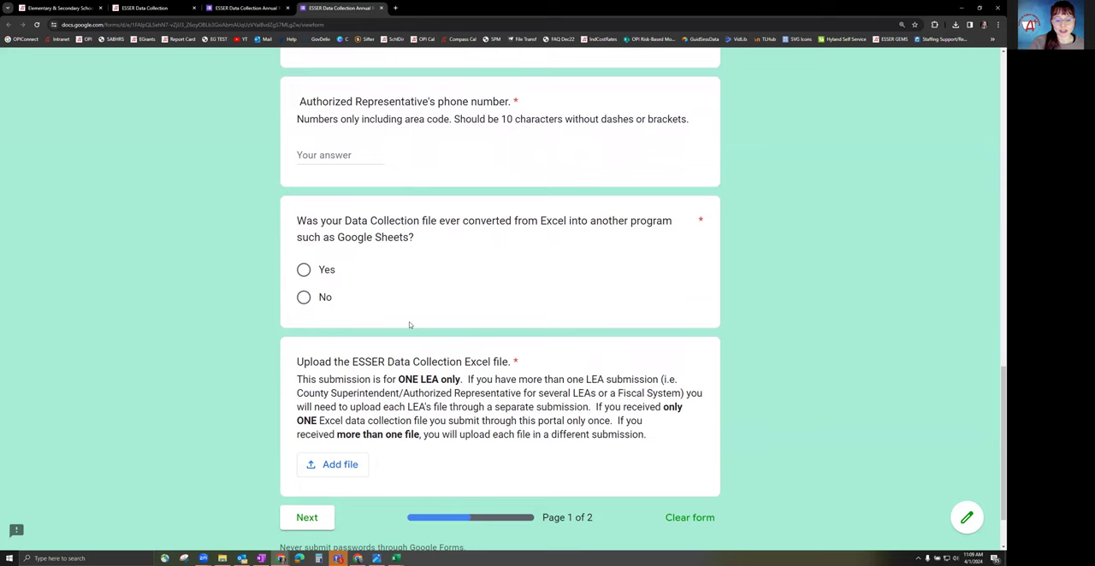
{"action": "scroll", "scroll_direction": "down", "scroll_amount": 3}
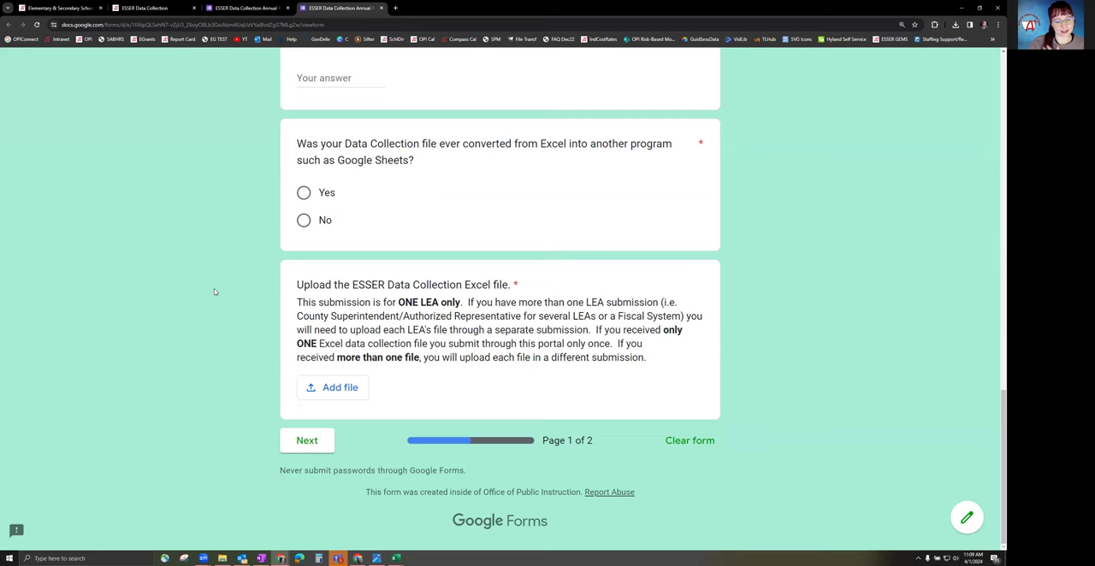
{"action": "scroll", "scroll_direction": "up", "scroll_amount": 3}
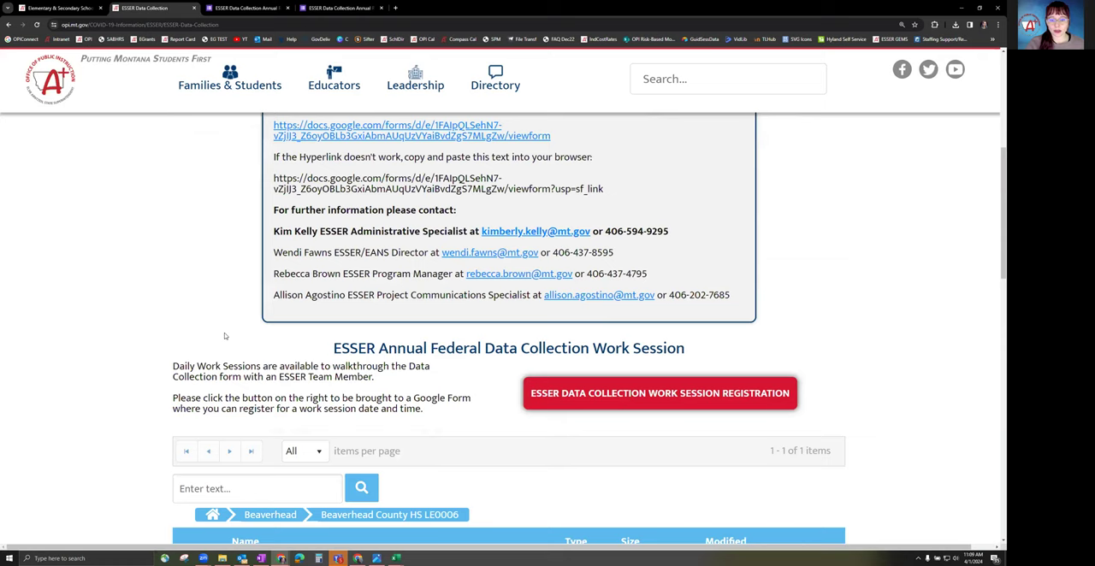
{"action": "scroll", "scroll_direction": "up", "scroll_amount": 3}
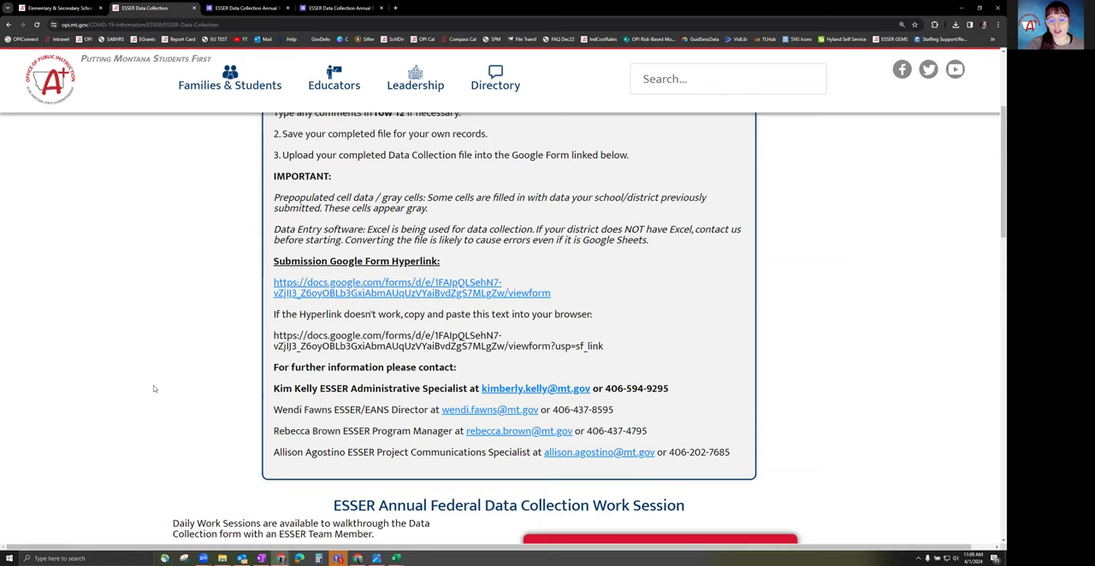
{"action": "scroll", "scroll_direction": "down", "scroll_amount": 3}
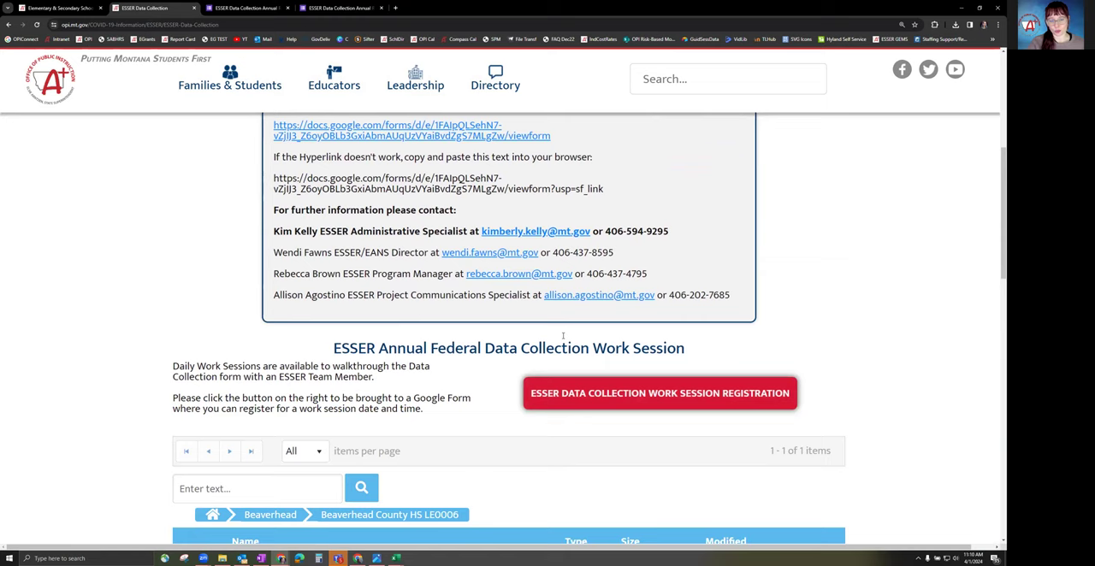